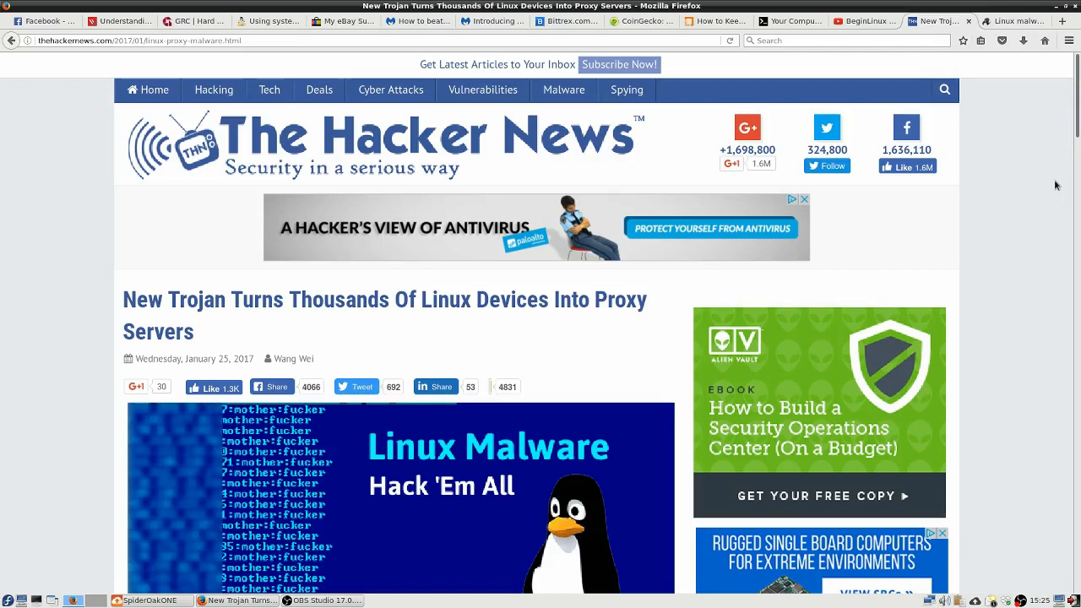
pyautogui.moveTo(1055, 185)
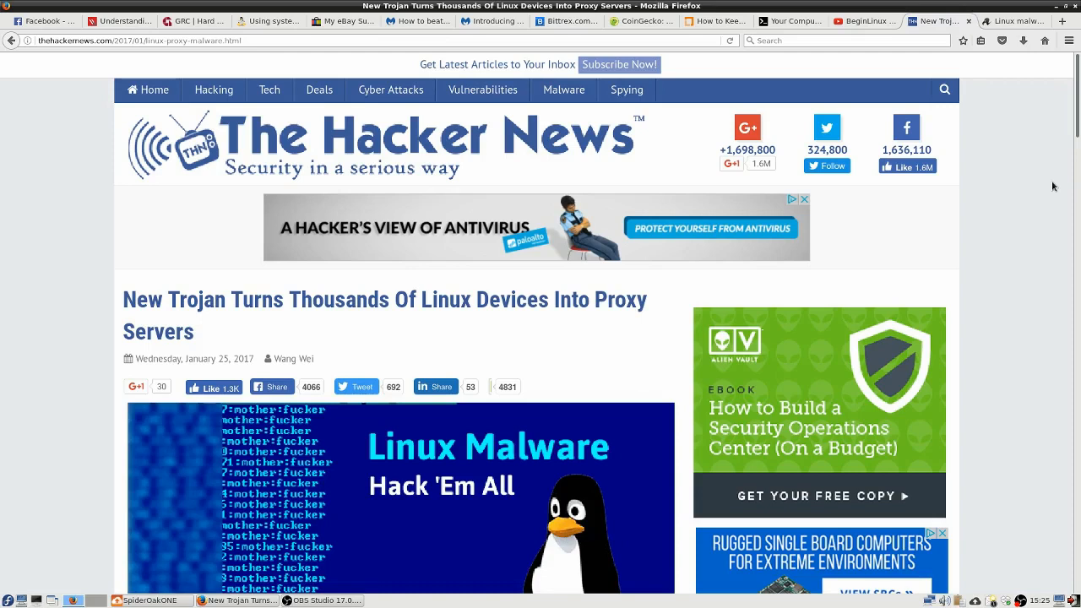
pyautogui.moveTo(1037, 248)
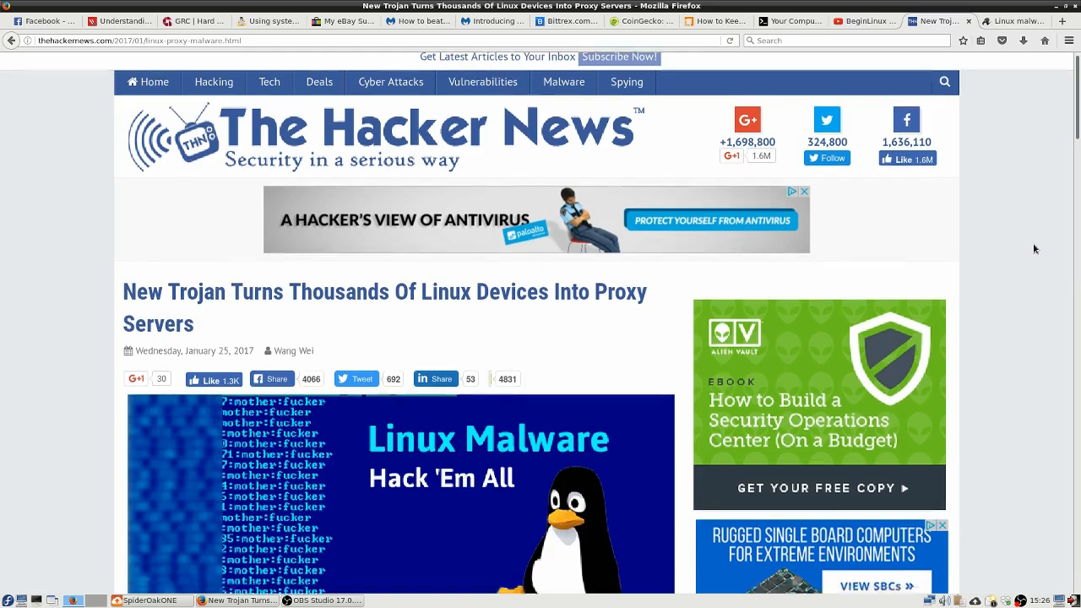
# Scroll past the header and ad to the Linux.Proxy.10 Trojan article's opening paragraphs.
pyautogui.scroll(-3)
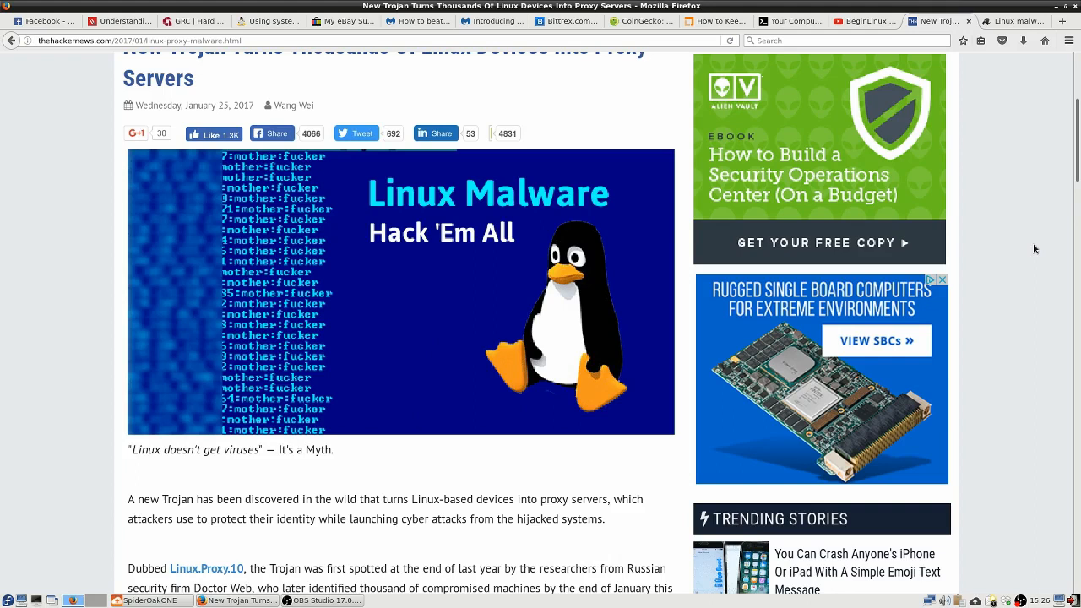
pyautogui.moveTo(540, 367)
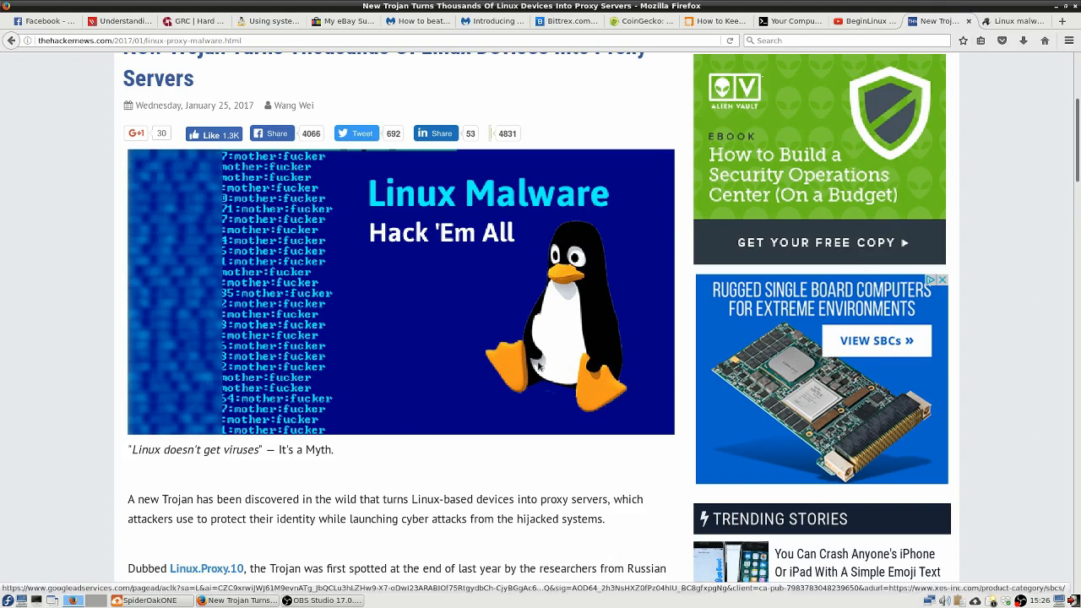
# Highlight the line "Linux doesn't get viruses — It's a Myth.".
pyautogui.scroll(-3)
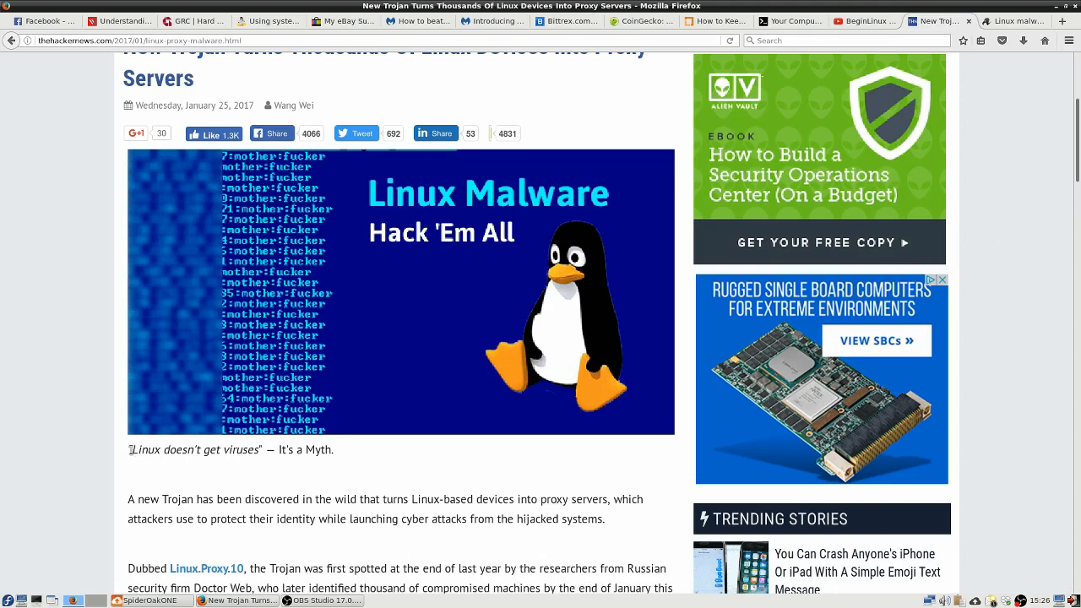
pyautogui.tripleClick(228, 449)
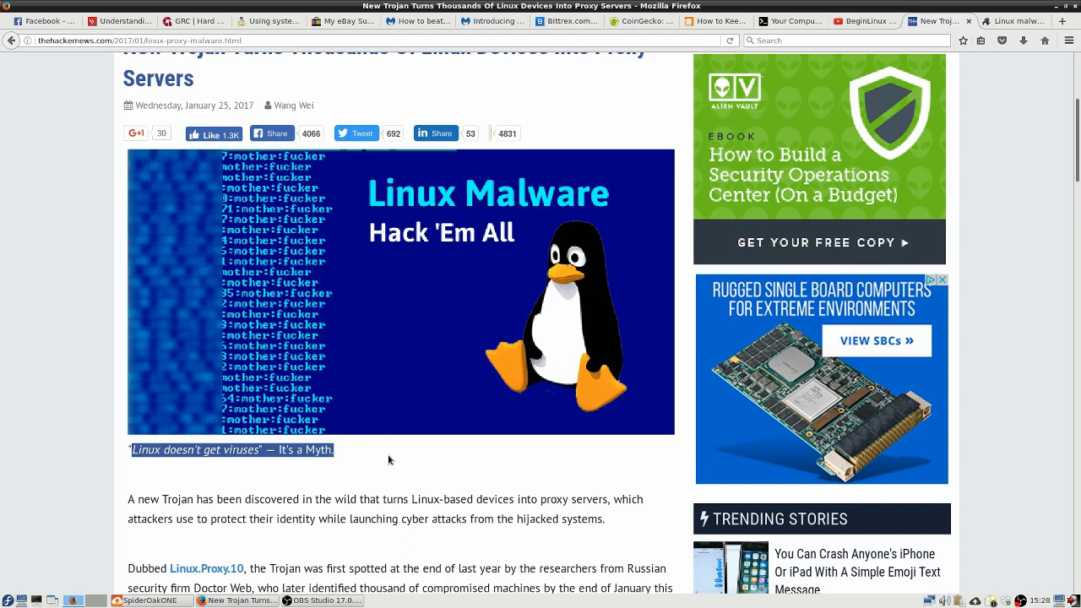
# Highlight the passage from "turns Linux-based devices" through "hijacked systems.".
pyautogui.scroll(-3)
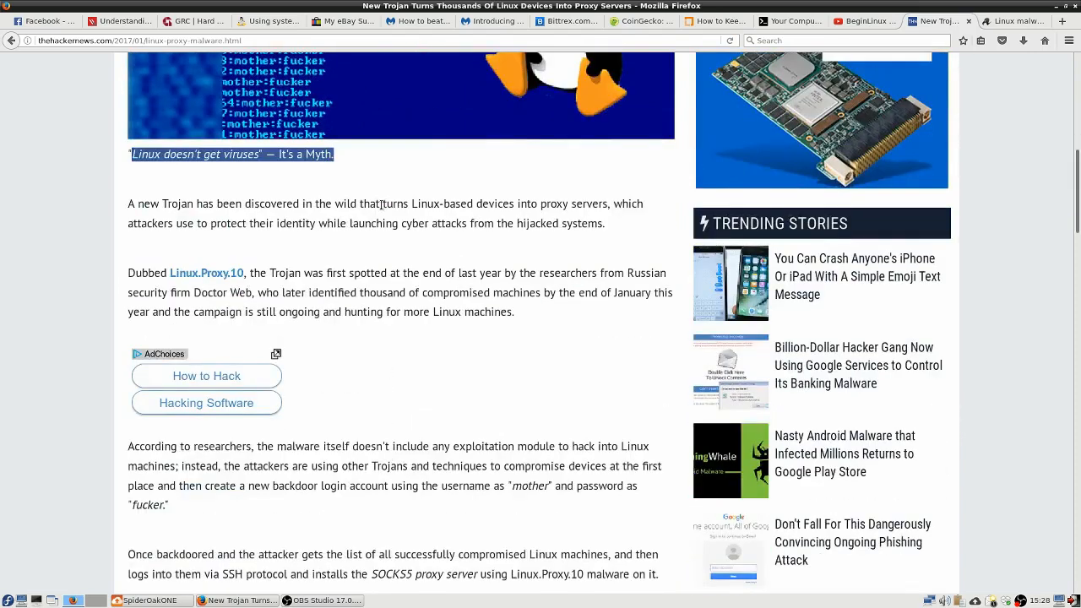
pyautogui.moveTo(383, 203); pyautogui.dragTo(606, 203)
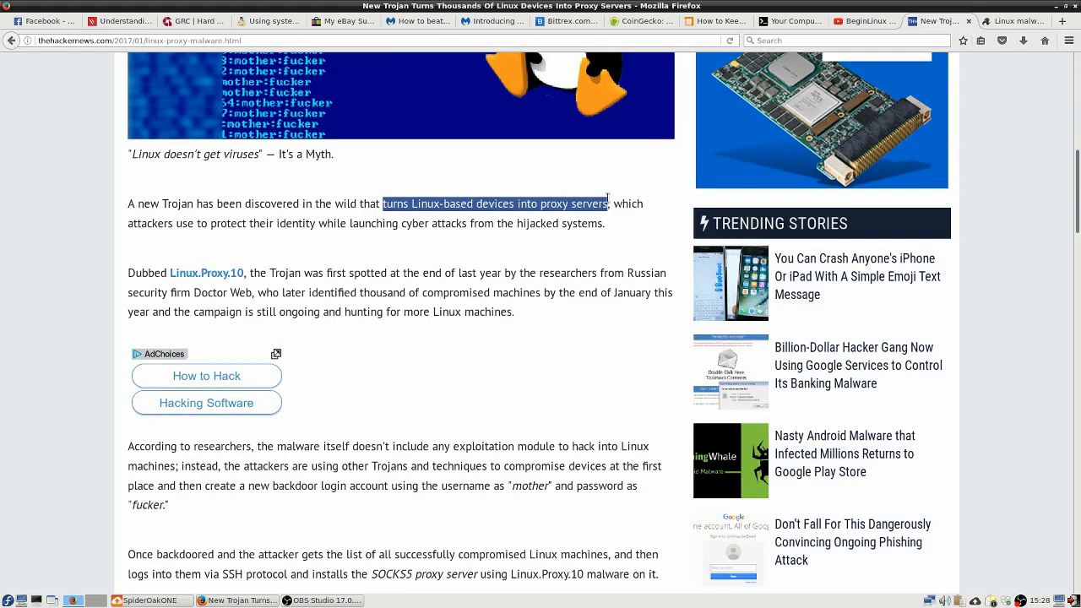
pyautogui.moveTo(606, 204); pyautogui.dragTo(605, 223)
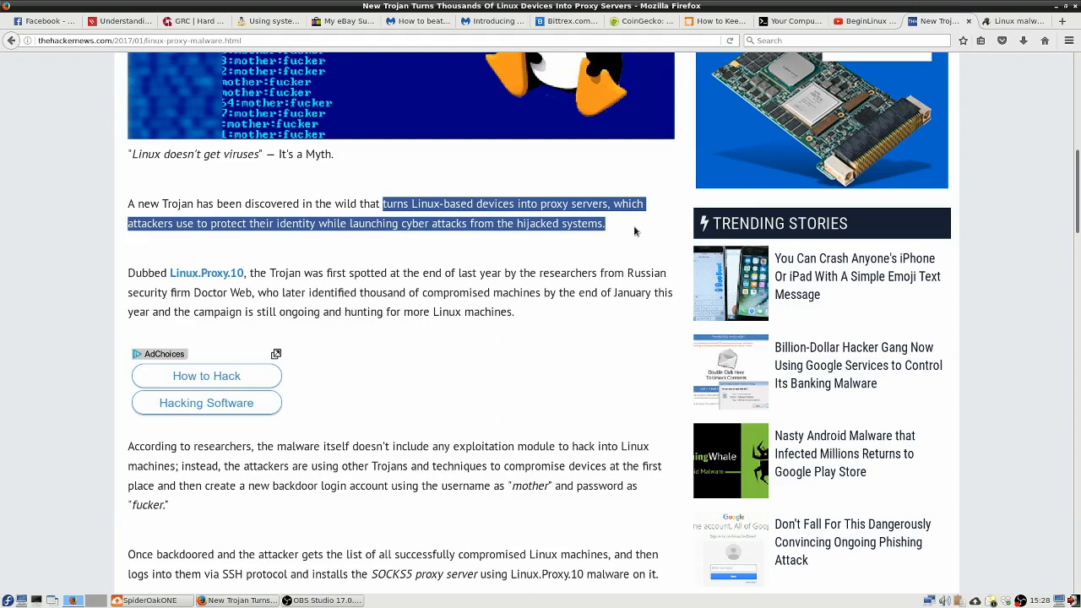
pyautogui.moveTo(625, 239)
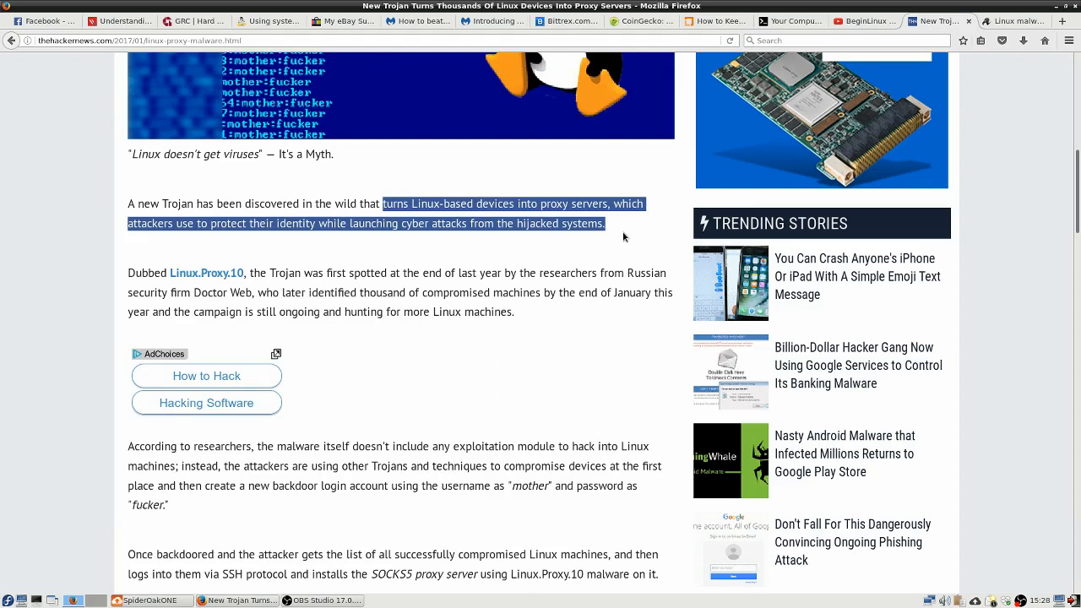
pyautogui.moveTo(622, 233)
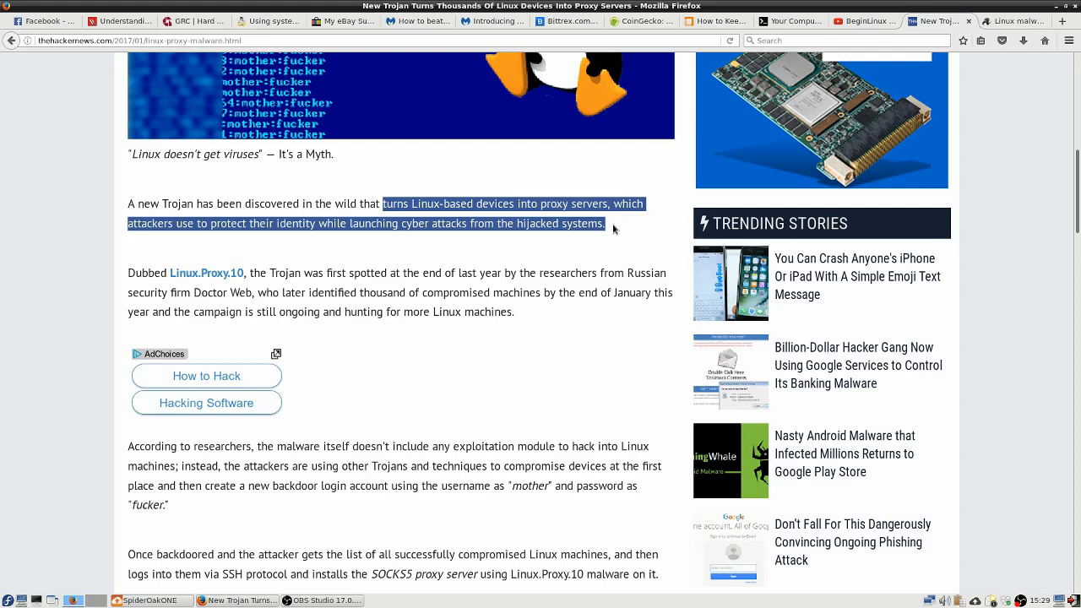
pyautogui.moveTo(583, 287)
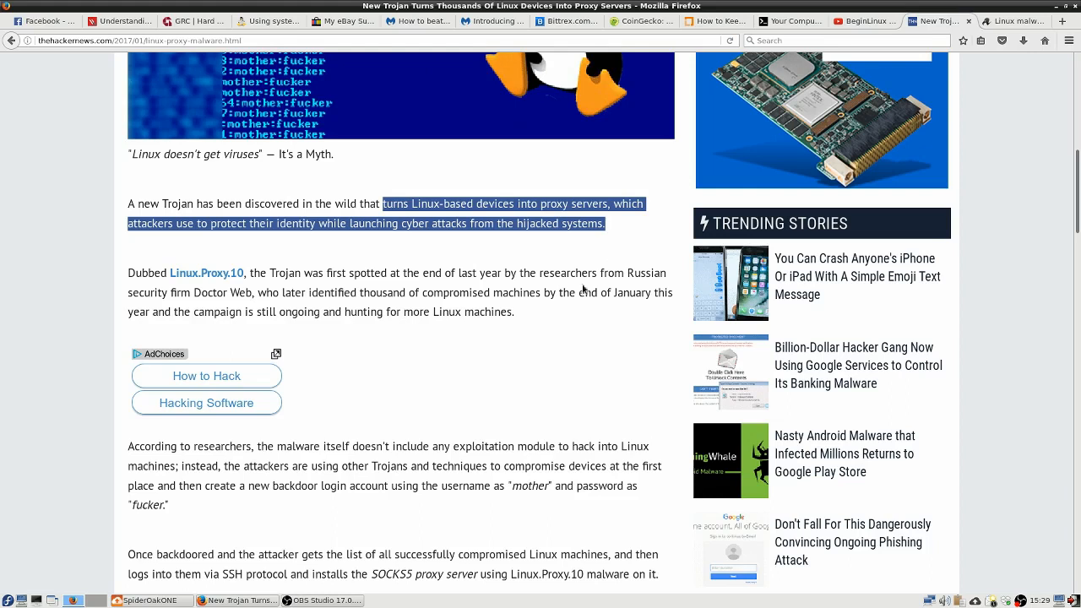
# Highlight the backdoored machines sentence through the SOCKS5 proxy installation.
pyautogui.scroll(-3)
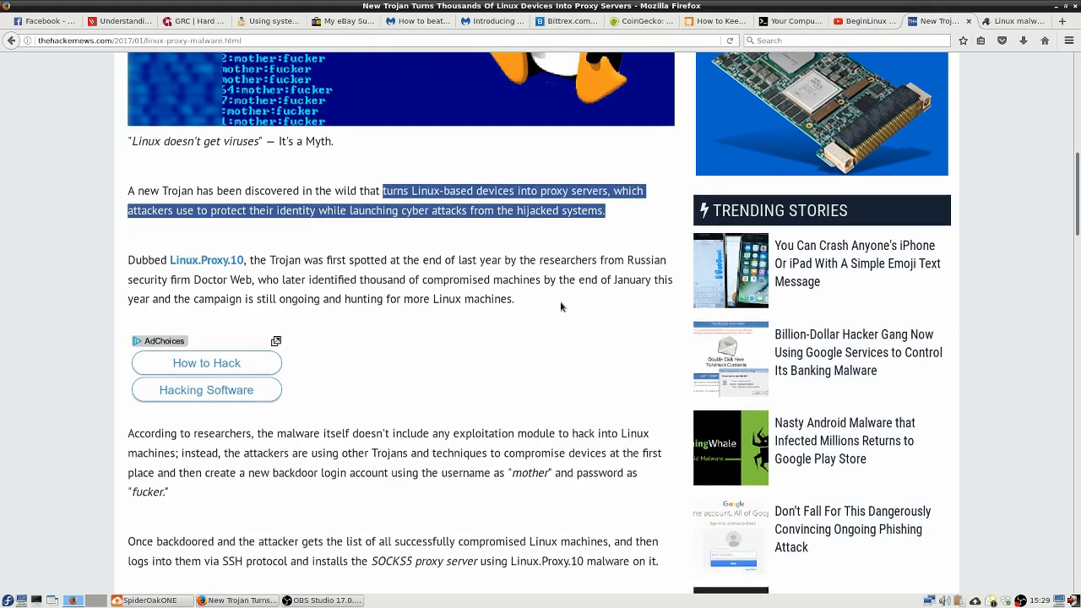
pyautogui.scroll(-3)
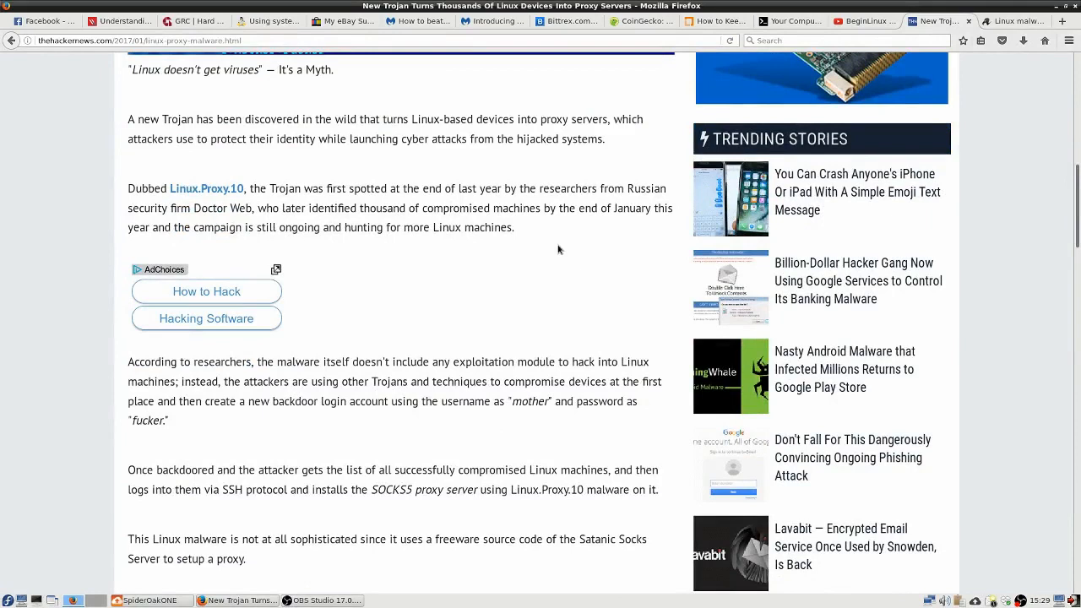
pyautogui.scroll(-3)
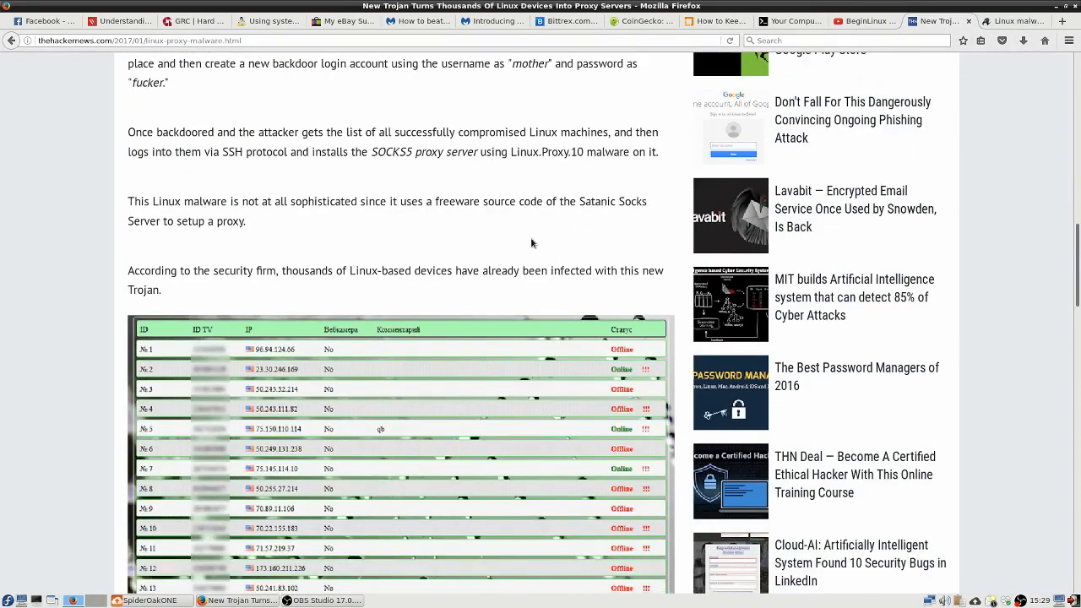
pyautogui.moveTo(128, 132); pyautogui.dragTo(633, 132)
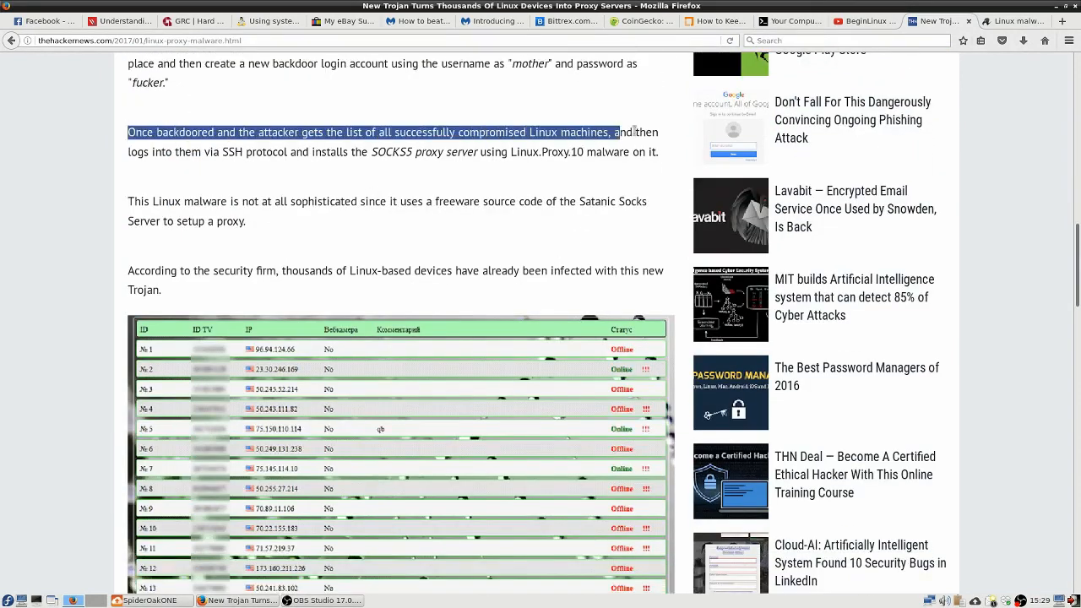
pyautogui.moveTo(616, 132); pyautogui.dragTo(657, 152)
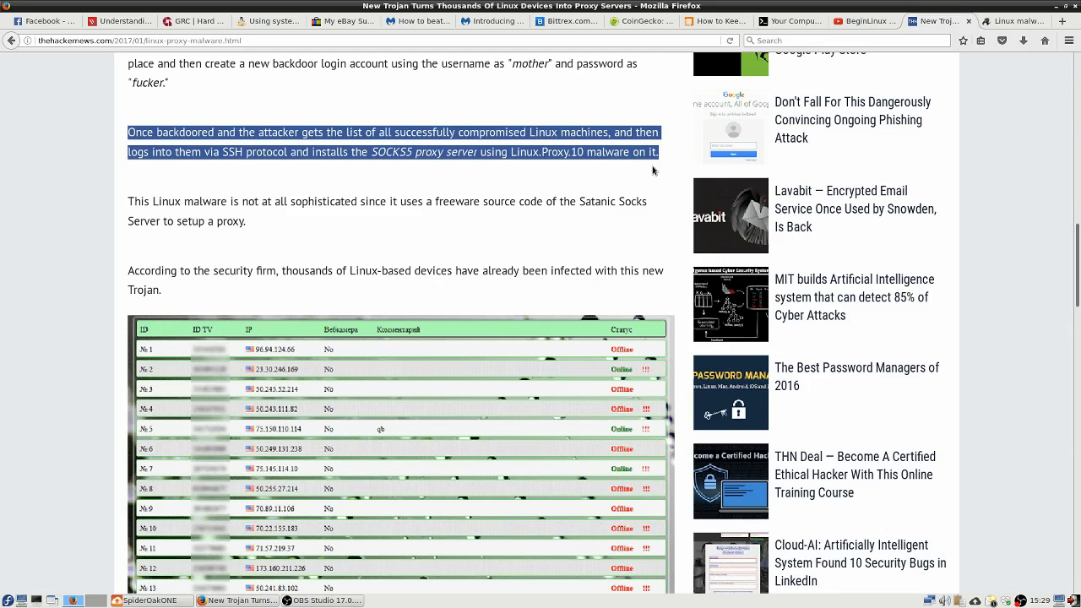
pyautogui.moveTo(597, 175)
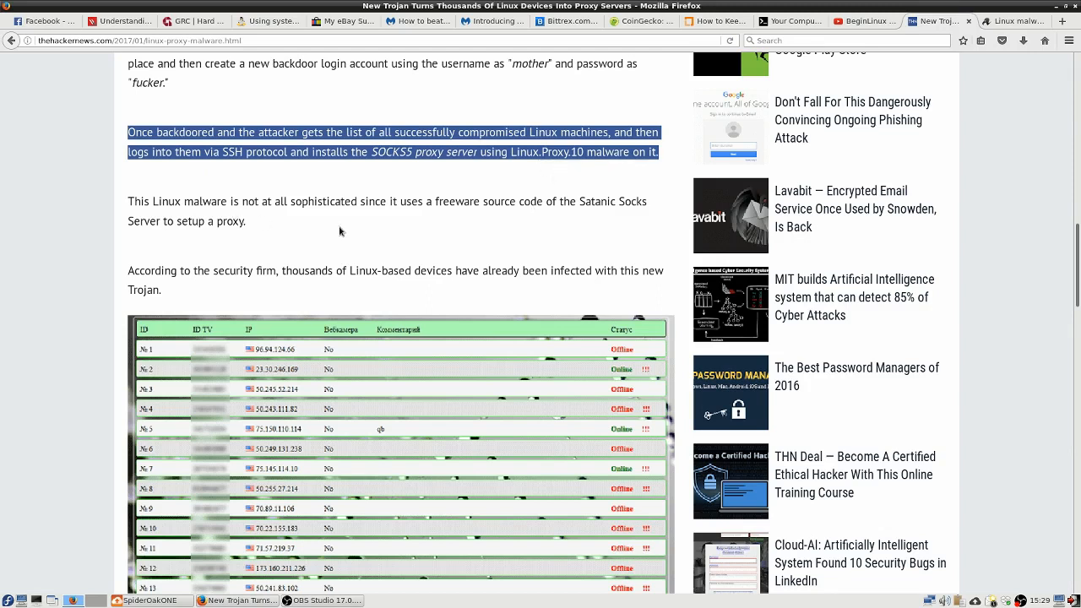
pyautogui.moveTo(500, 230)
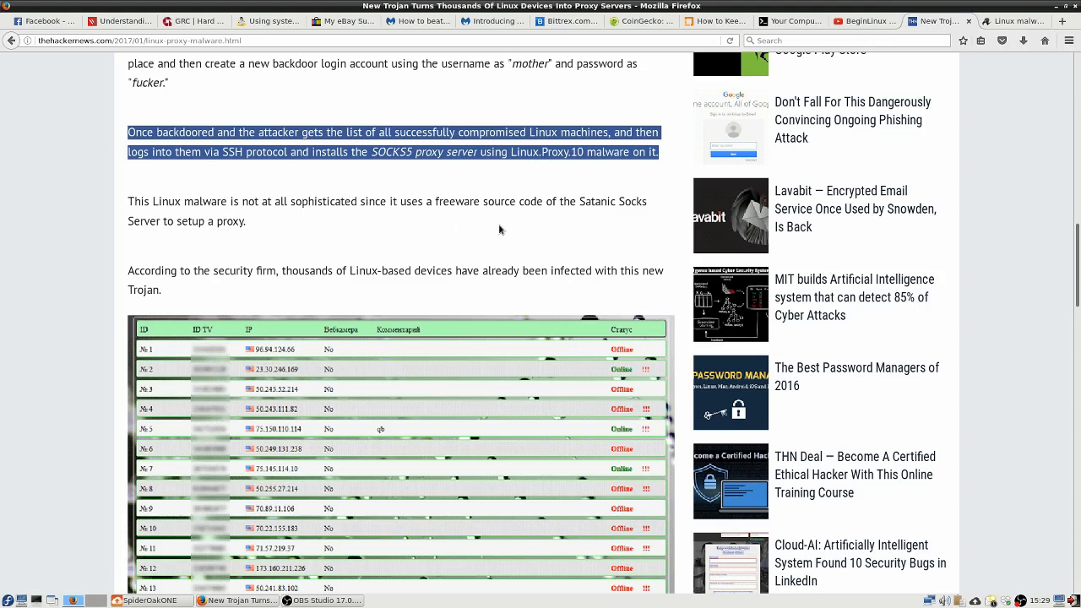
pyautogui.moveTo(525, 227)
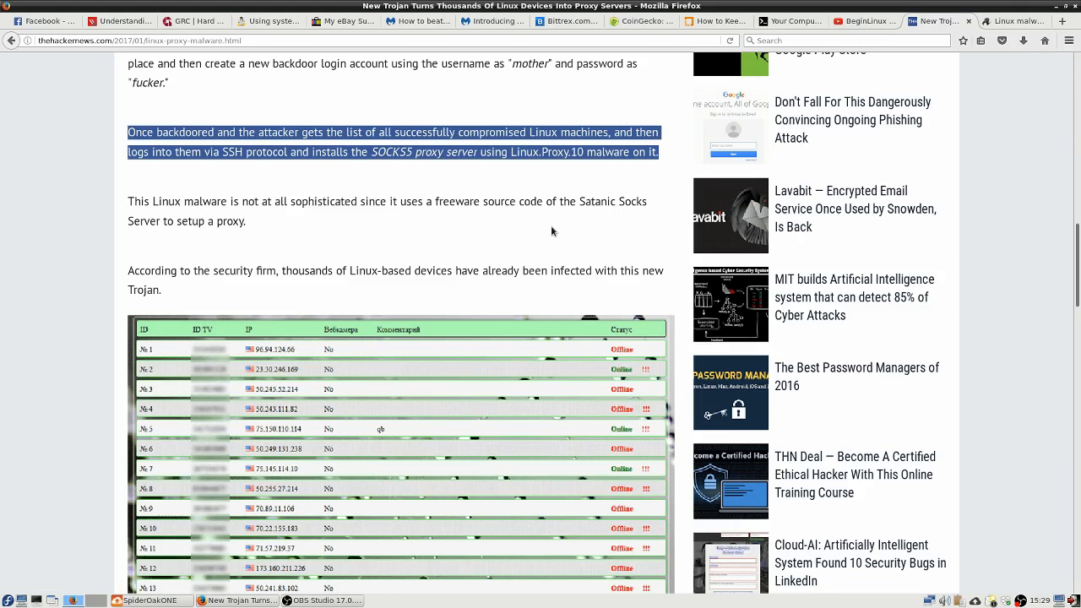
# Highlight the infection sentence starting from the word "thousands".
pyautogui.scroll(-3)
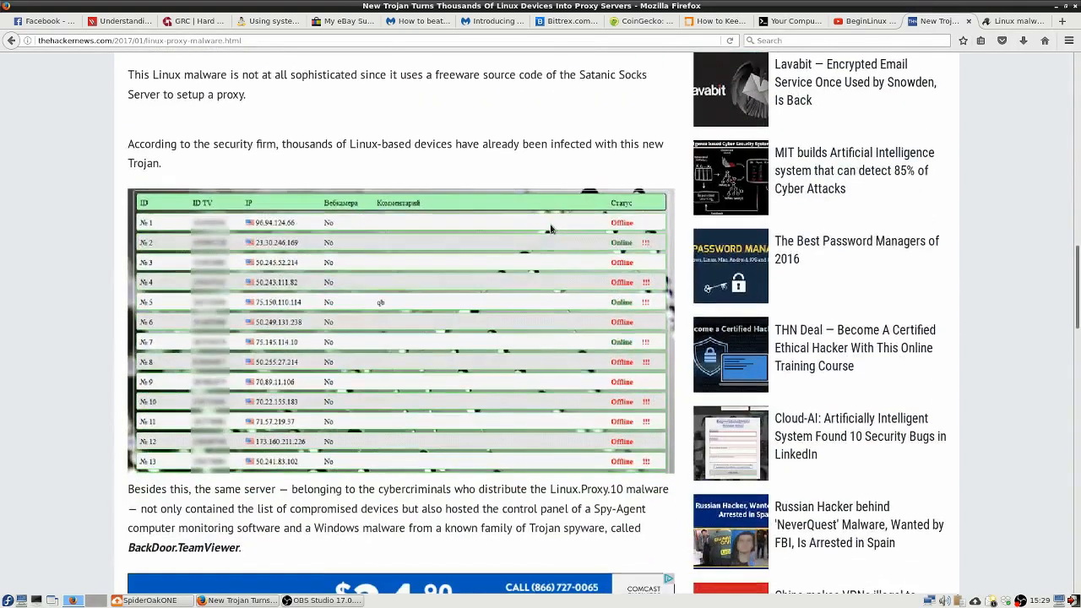
pyautogui.scroll(-3)
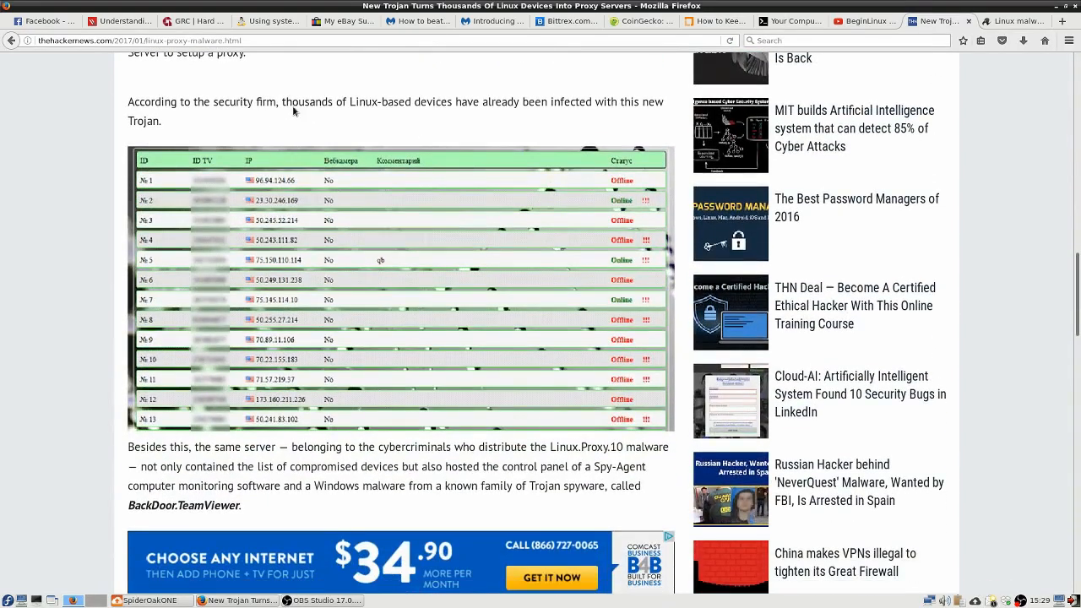
pyautogui.doubleClick(307, 102)
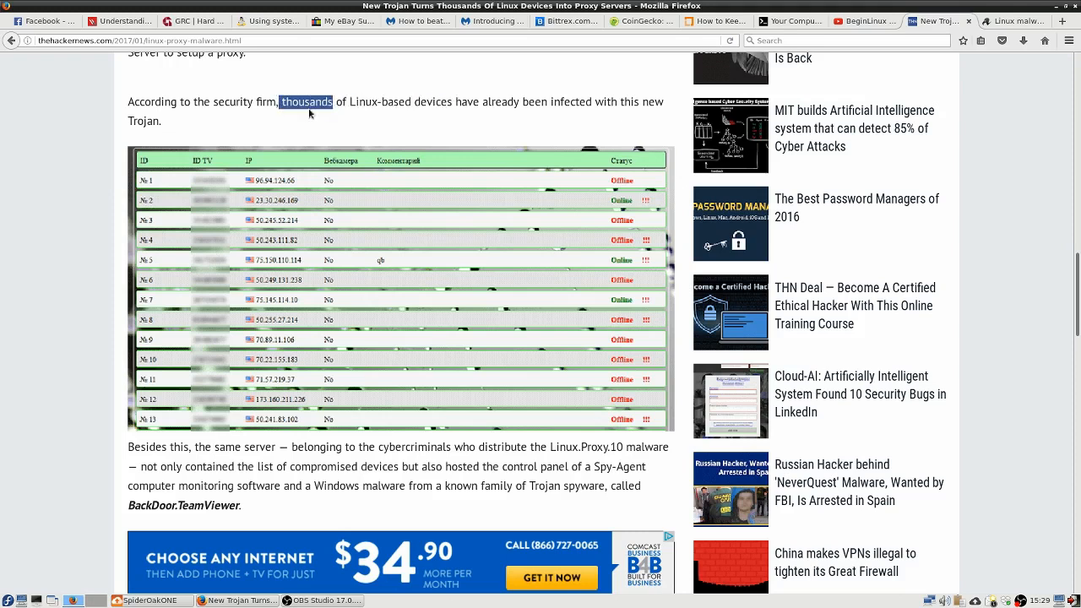
pyautogui.moveTo(332, 101); pyautogui.dragTo(160, 120)
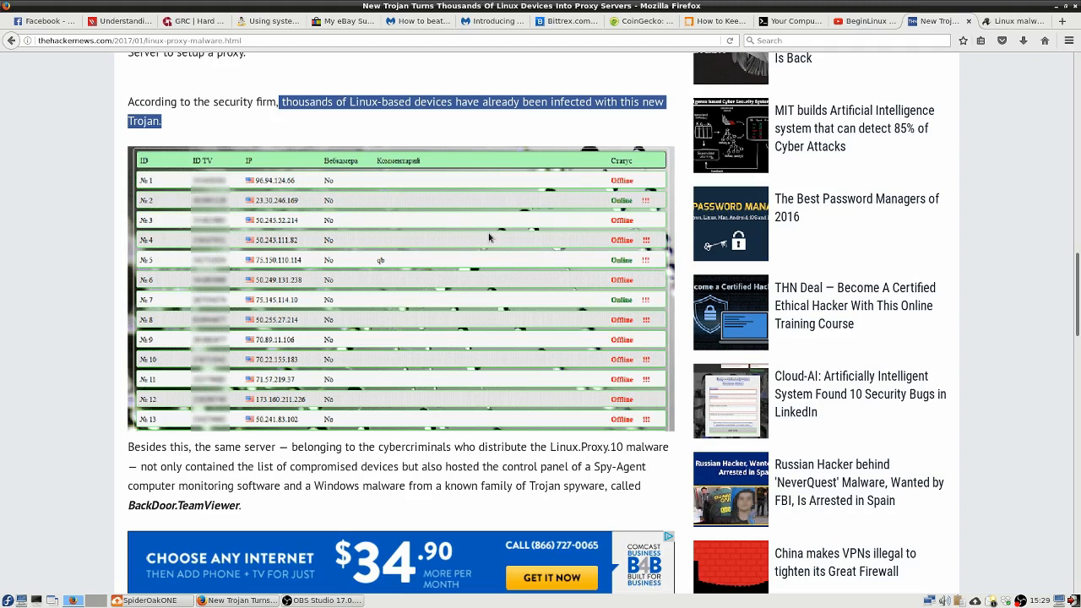
# Replace the earlier-malware sentence highlight with the "Over a year ago" Moose paragraph.
pyautogui.scroll(-3)
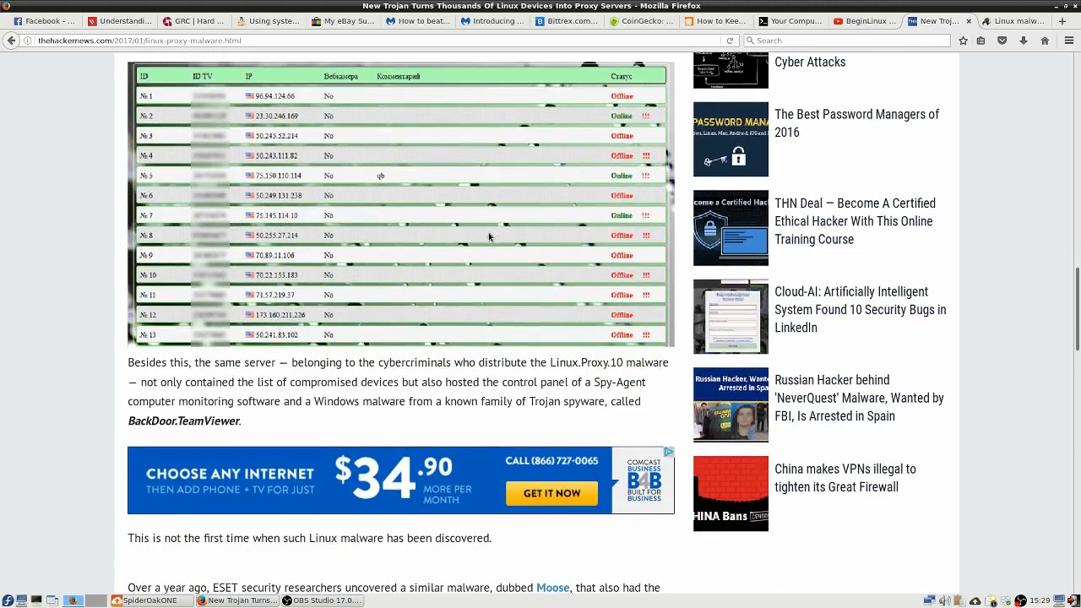
pyautogui.scroll(-3)
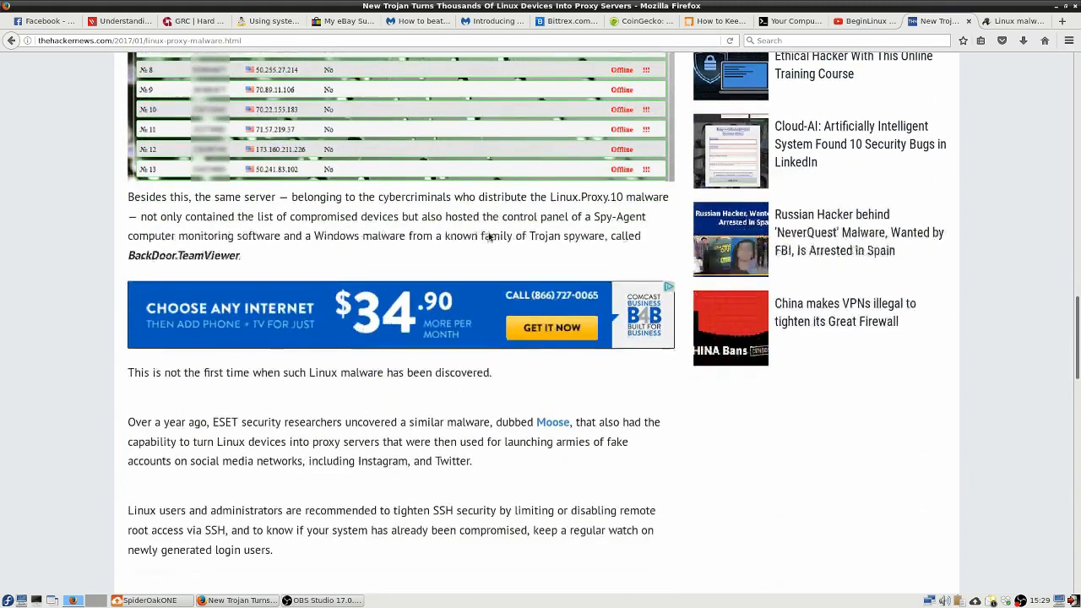
pyautogui.scroll(-3)
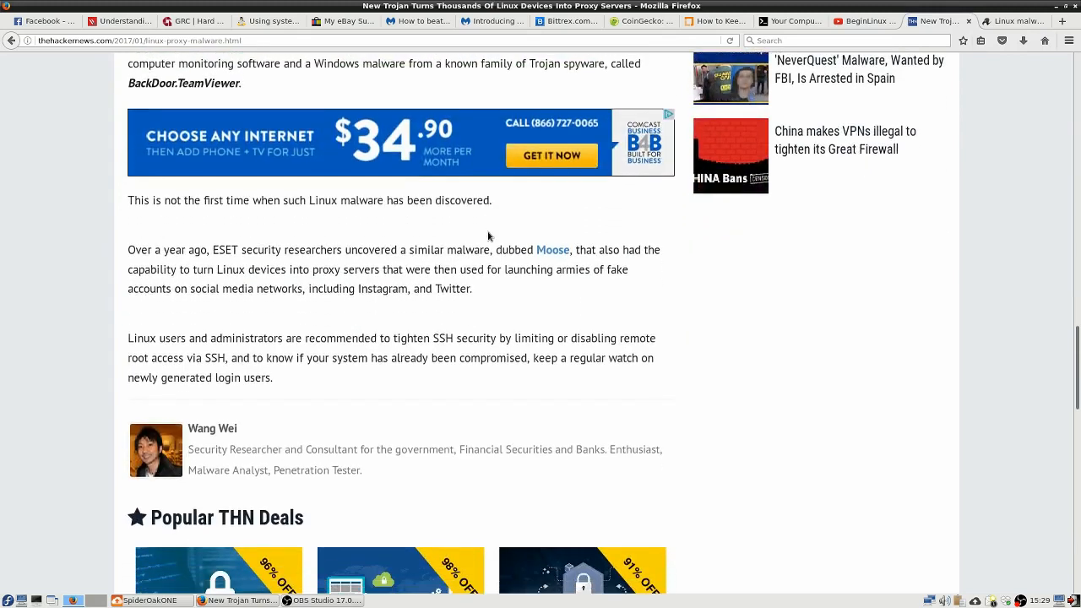
pyautogui.scroll(-3)
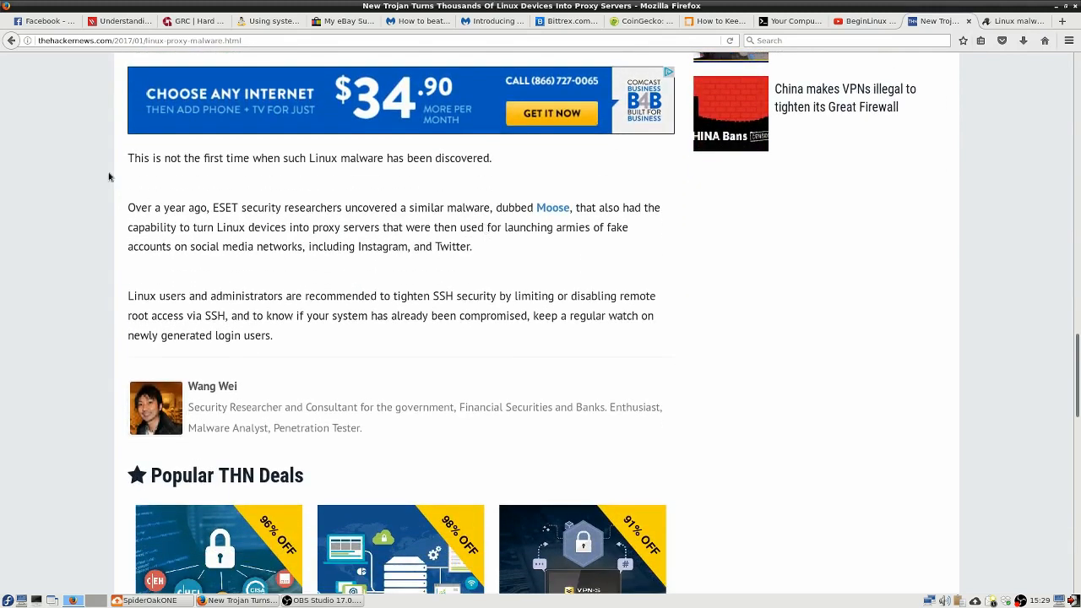
pyautogui.moveTo(127, 158); pyautogui.dragTo(477, 158)
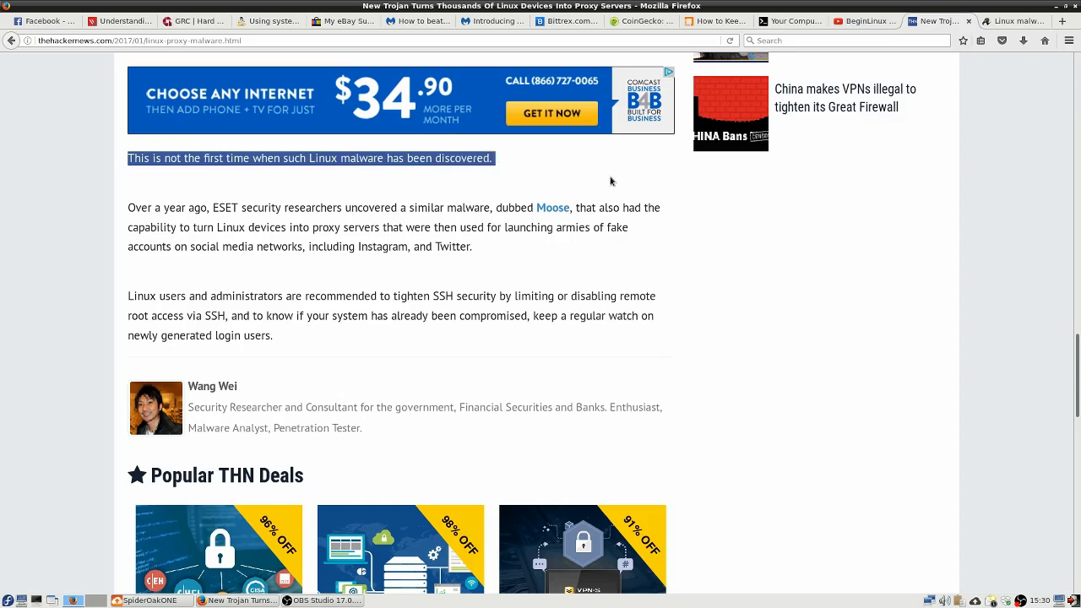
pyautogui.moveTo(183, 184)
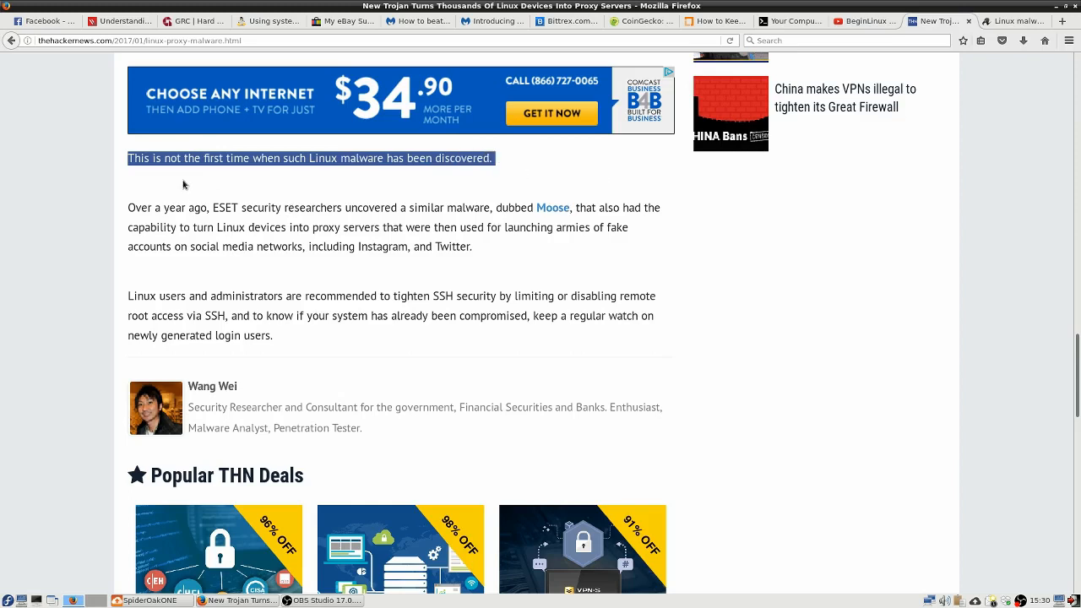
pyautogui.click(129, 208)
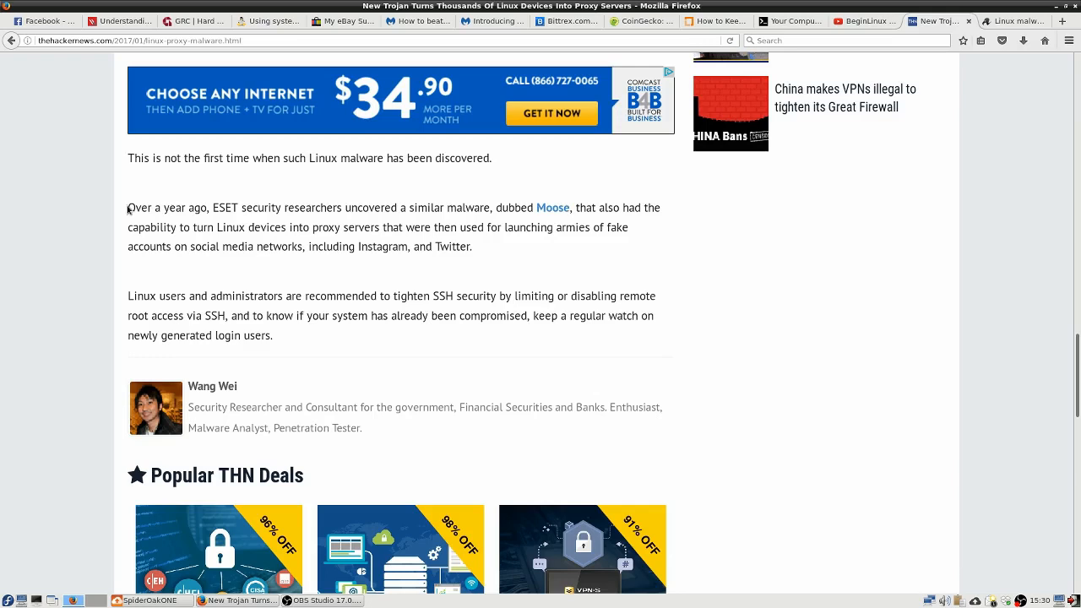
pyautogui.moveTo(127, 208); pyautogui.dragTo(473, 247)
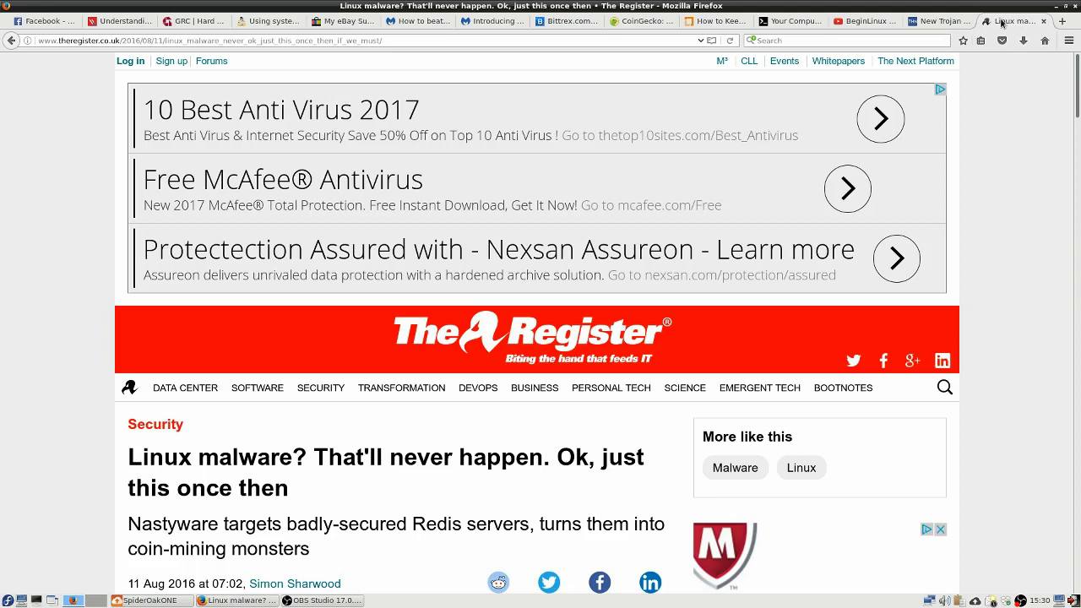
pyautogui.moveTo(1005, 141)
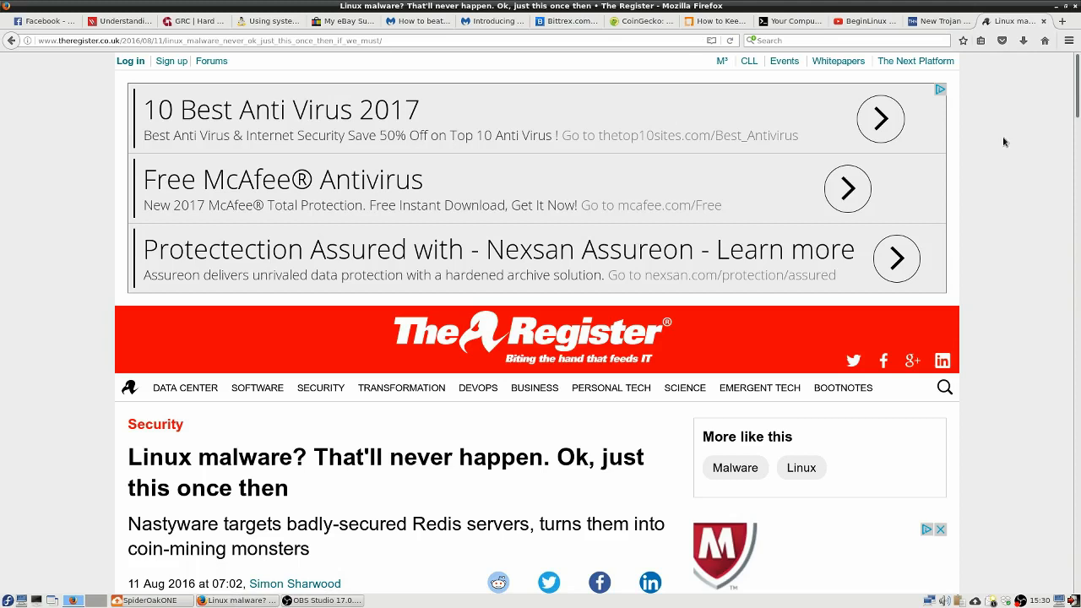
# Scroll The Register article down to the Linux.Lady.1 trojan's list of three actions.
pyautogui.scroll(-3)
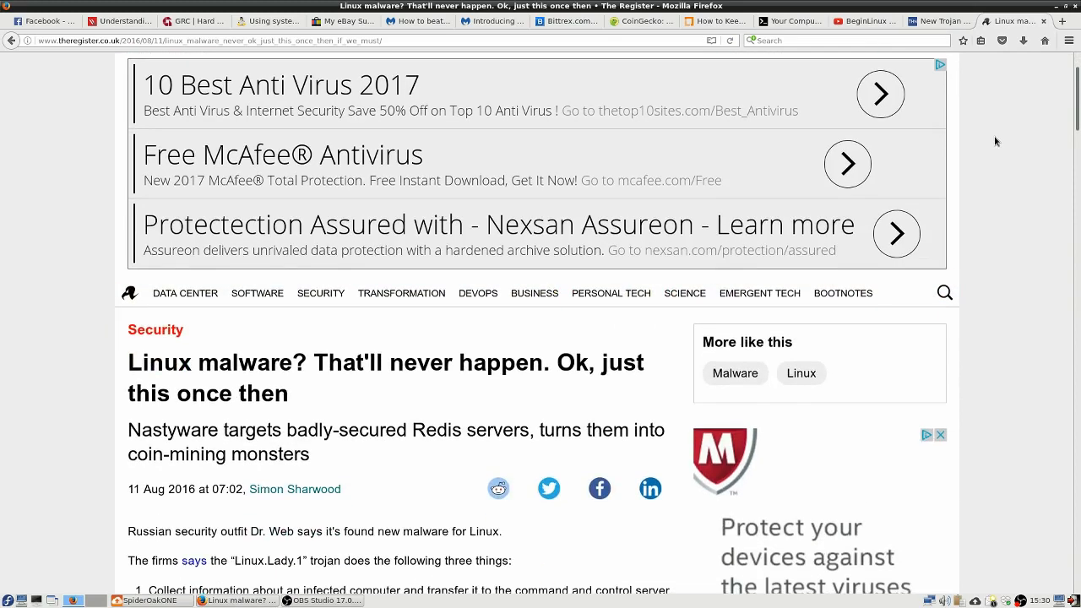
pyautogui.scroll(-3)
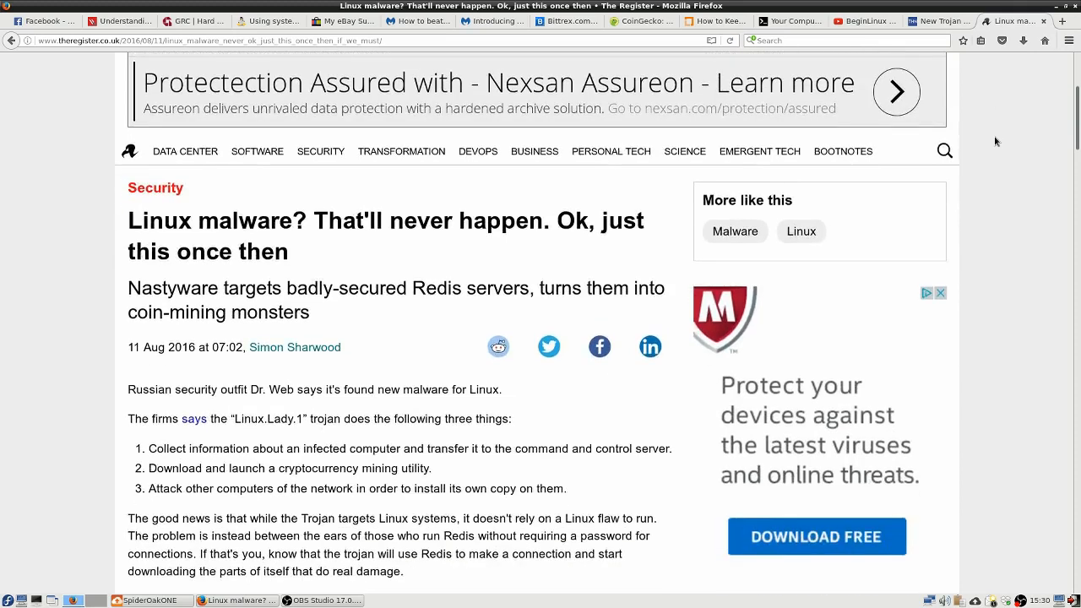
pyautogui.scroll(-3)
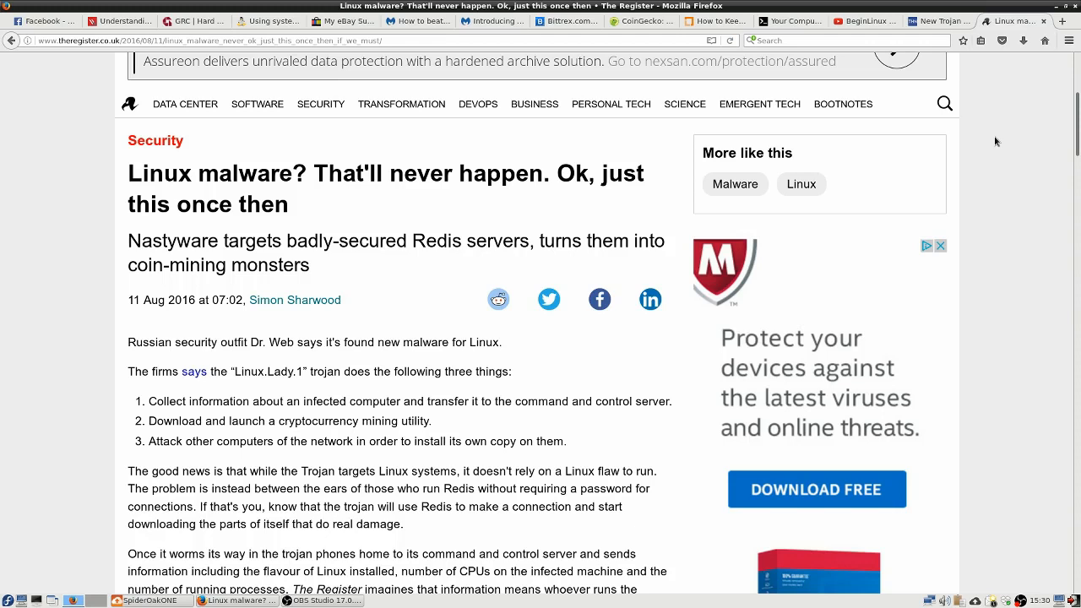
pyautogui.moveTo(127, 304)
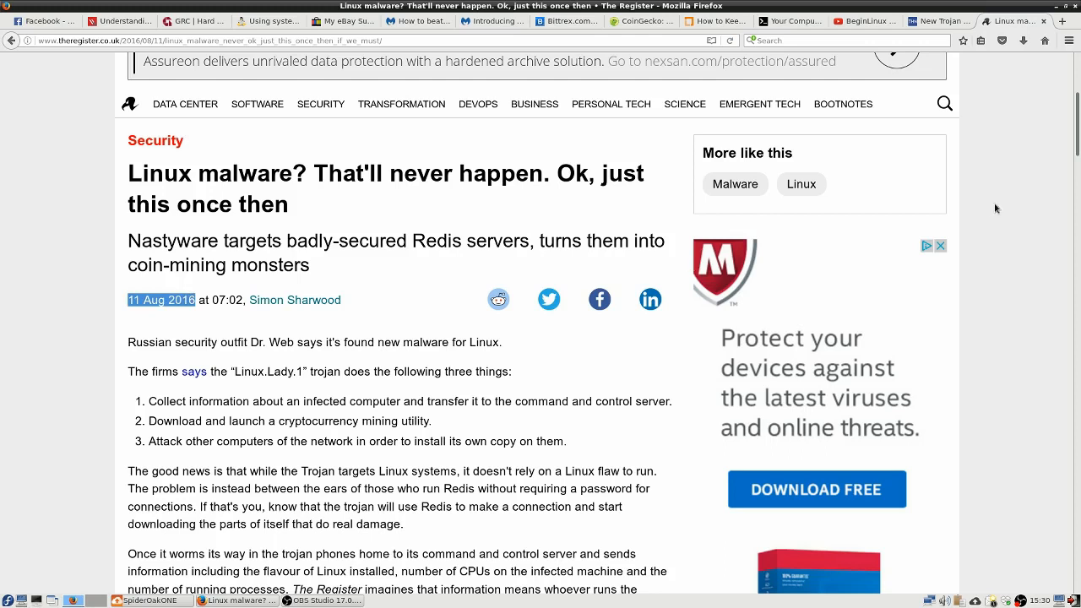
pyautogui.moveTo(970, 38)
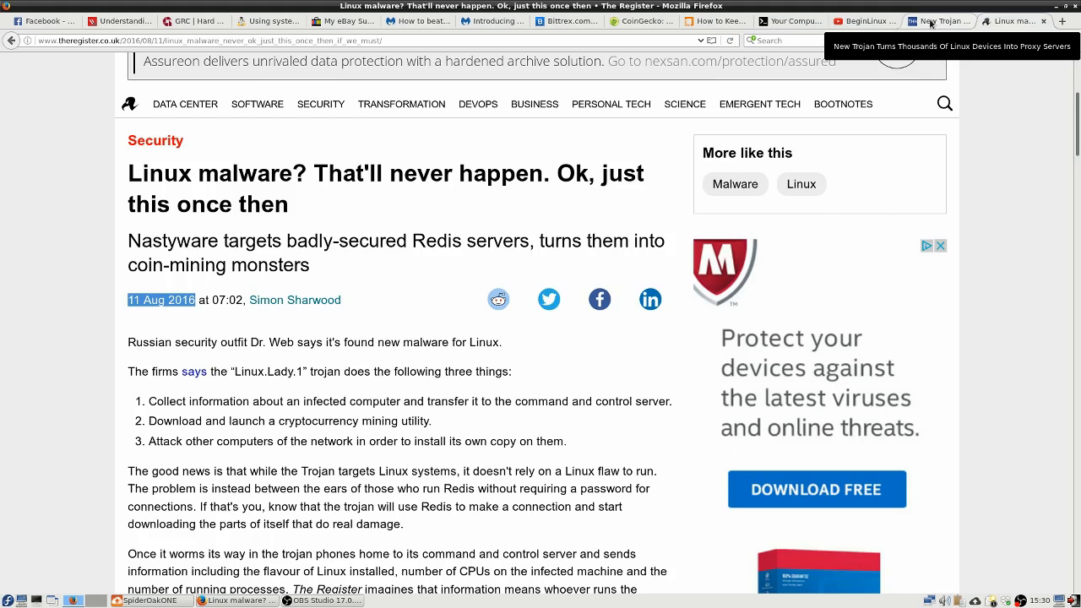
# In The Hacker News, clear the Moose highlight and highlight the SSH security paragraph.
pyautogui.click(938, 21)
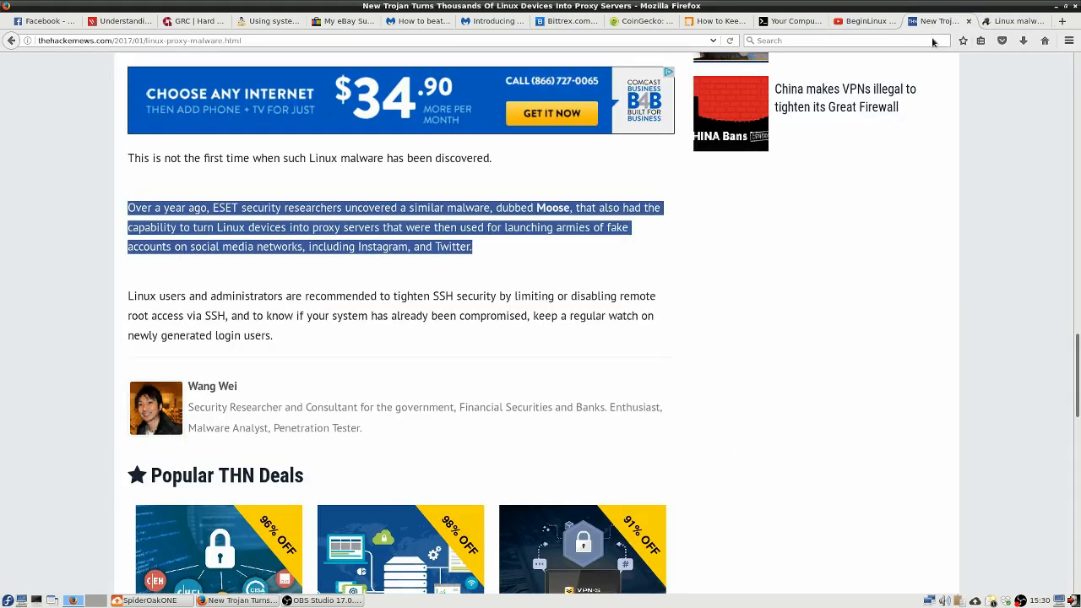
pyautogui.click(982, 286)
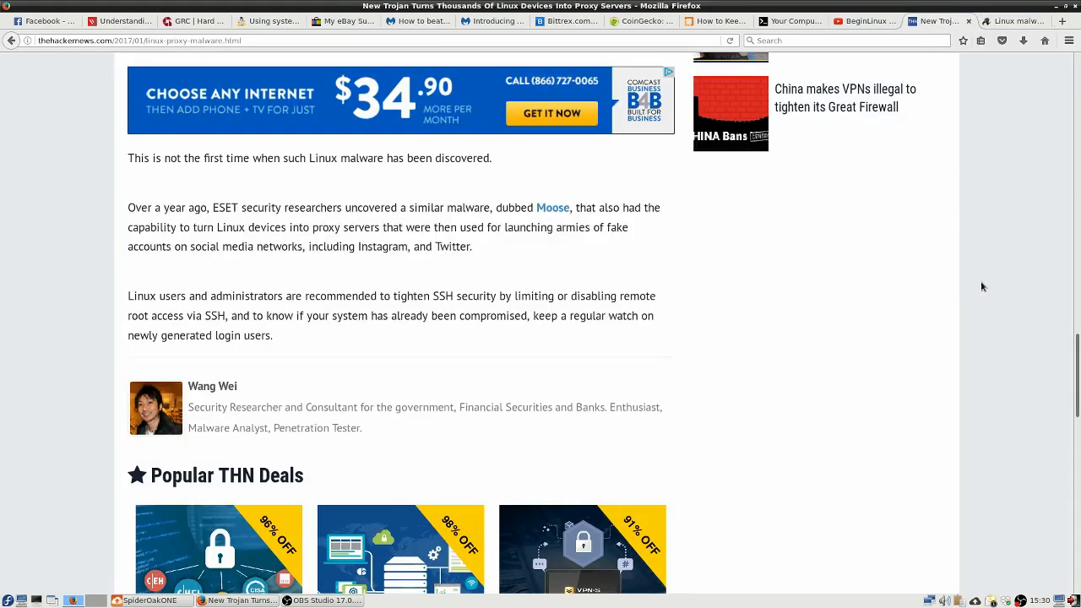
pyautogui.scroll(-3)
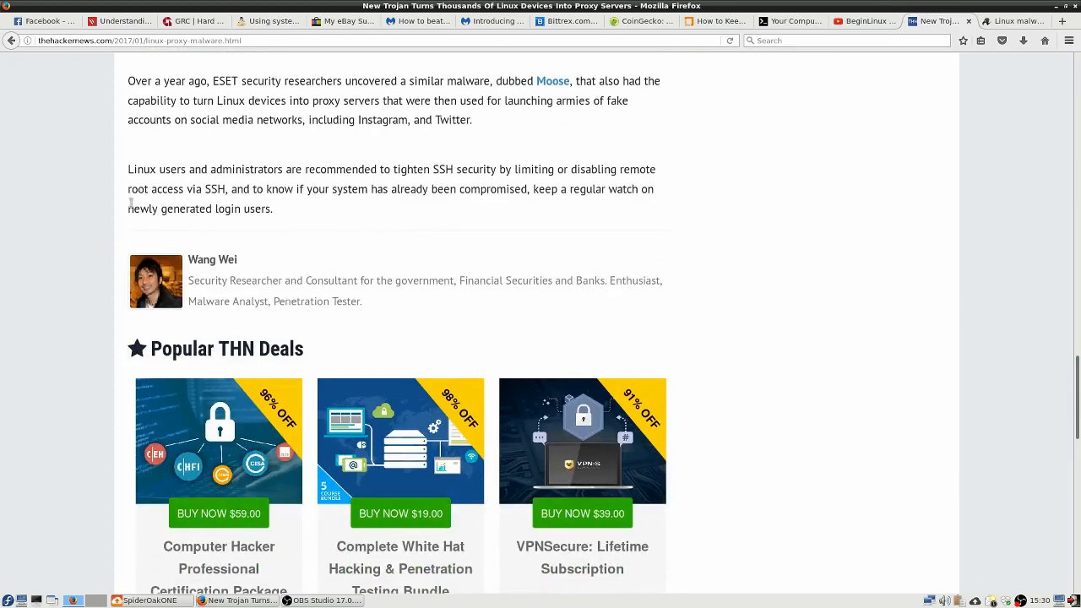
pyautogui.moveTo(114, 201)
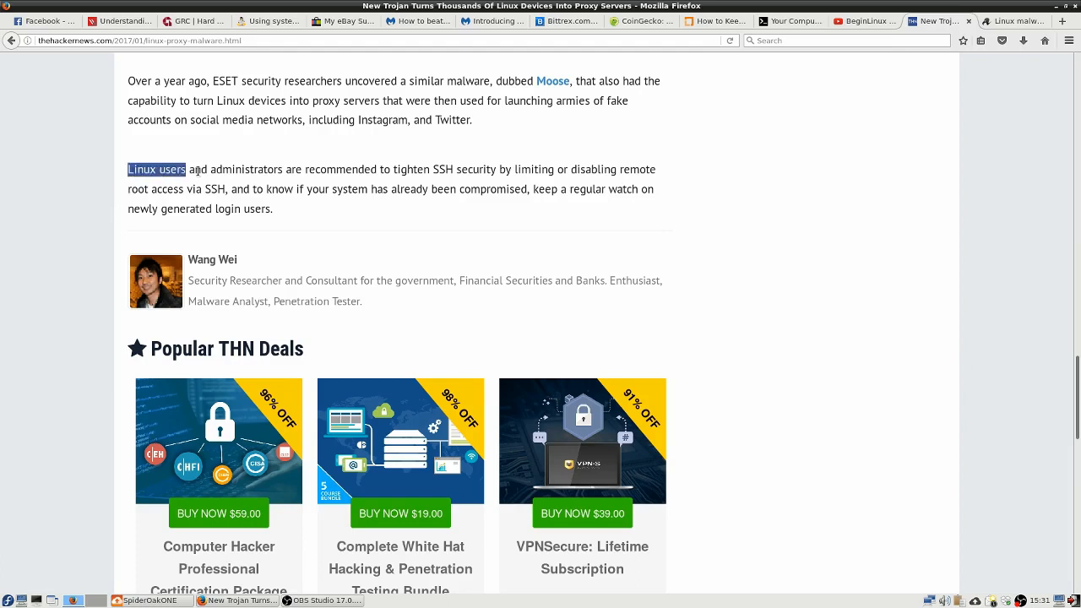
pyautogui.moveTo(186, 169); pyautogui.dragTo(276, 209)
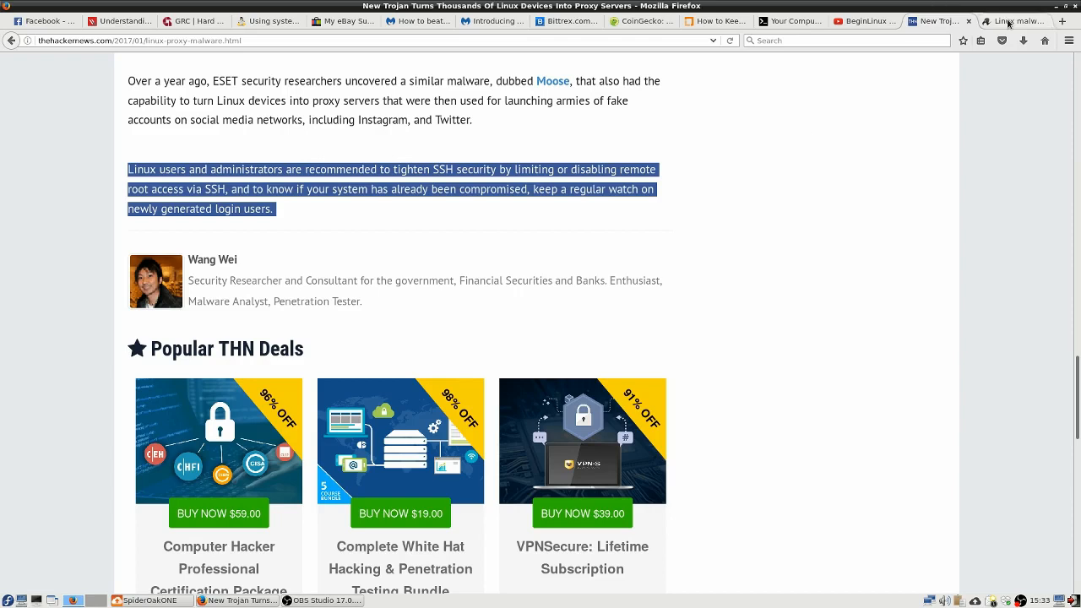
# Switch to The Register tab and scroll to the closing Dr. Web paragraphs.
pyautogui.click(1012, 21)
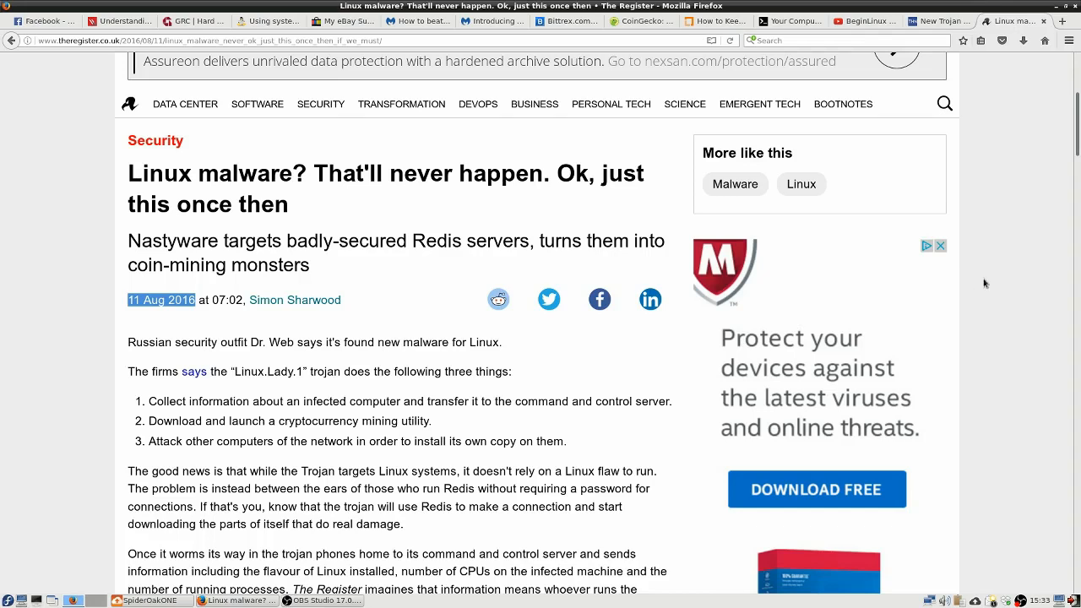
pyautogui.scroll(-3)
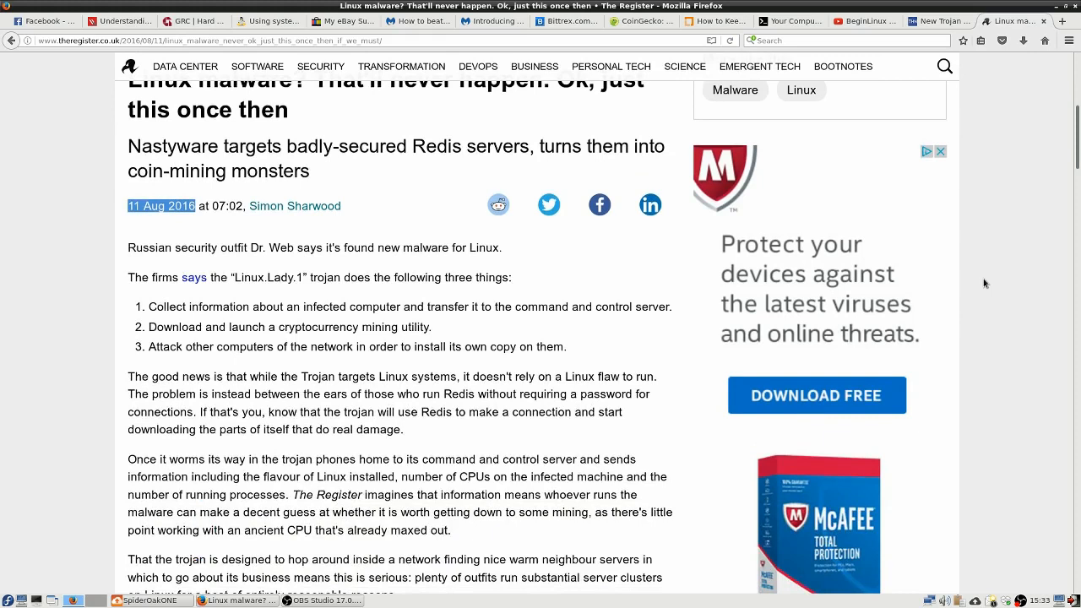
pyautogui.scroll(-3)
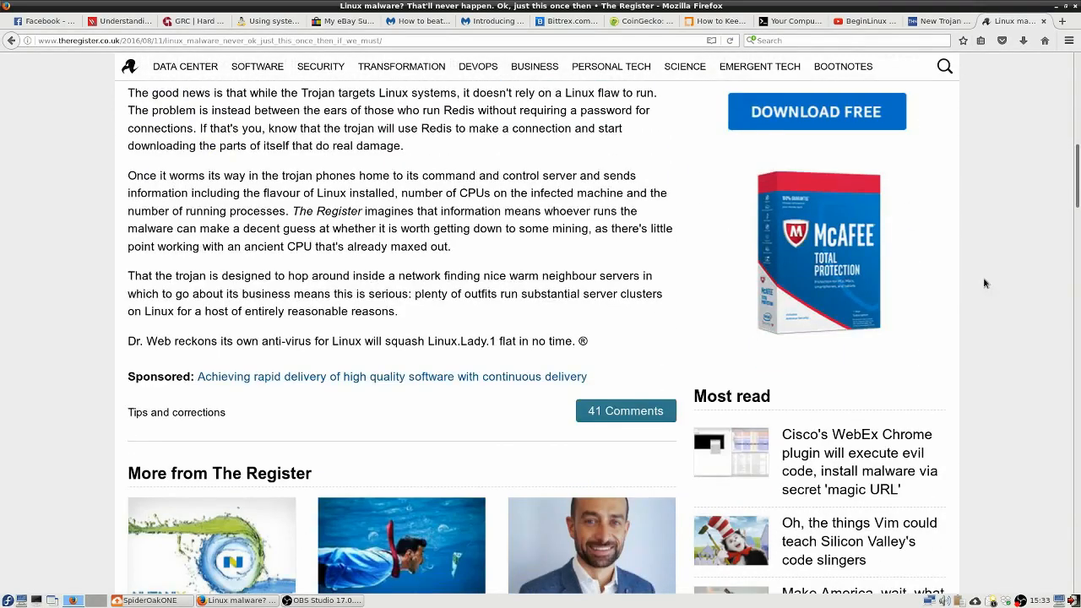
pyautogui.moveTo(512, 244)
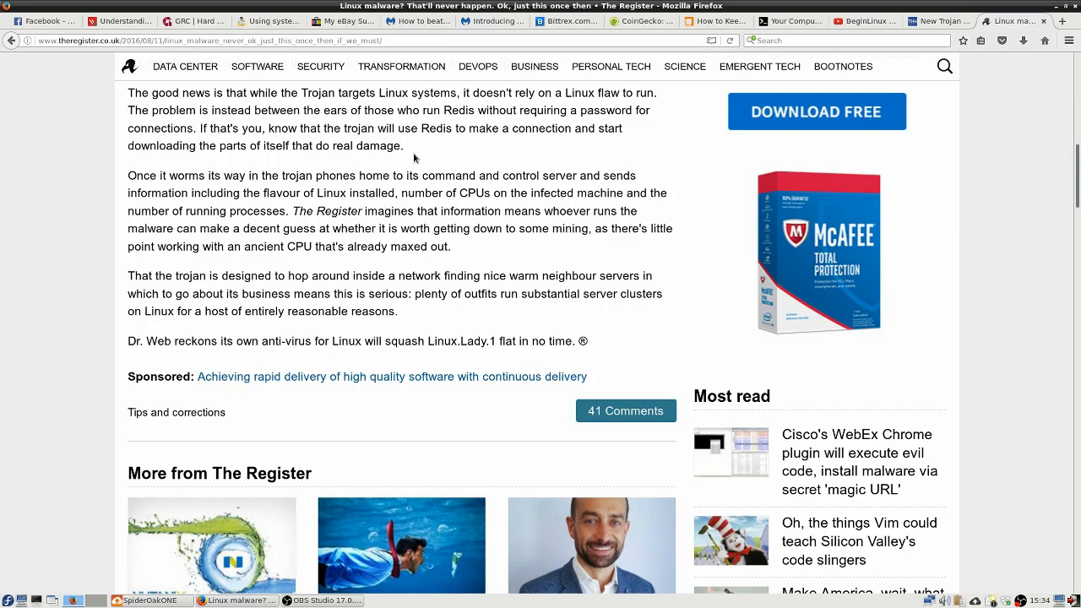
pyautogui.scroll(3)
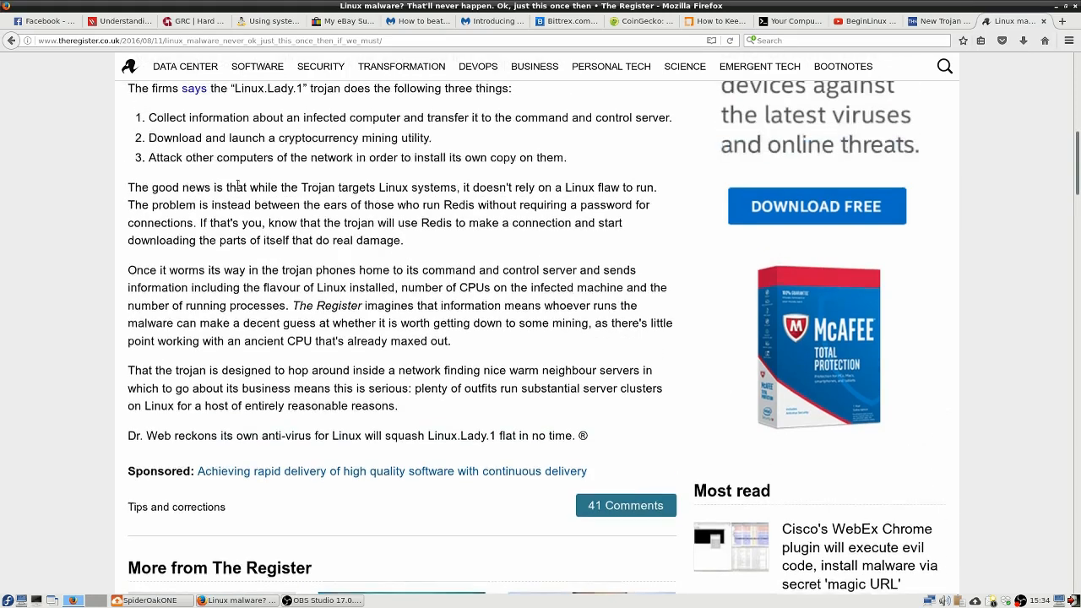
pyautogui.moveTo(127, 187); pyautogui.dragTo(335, 187)
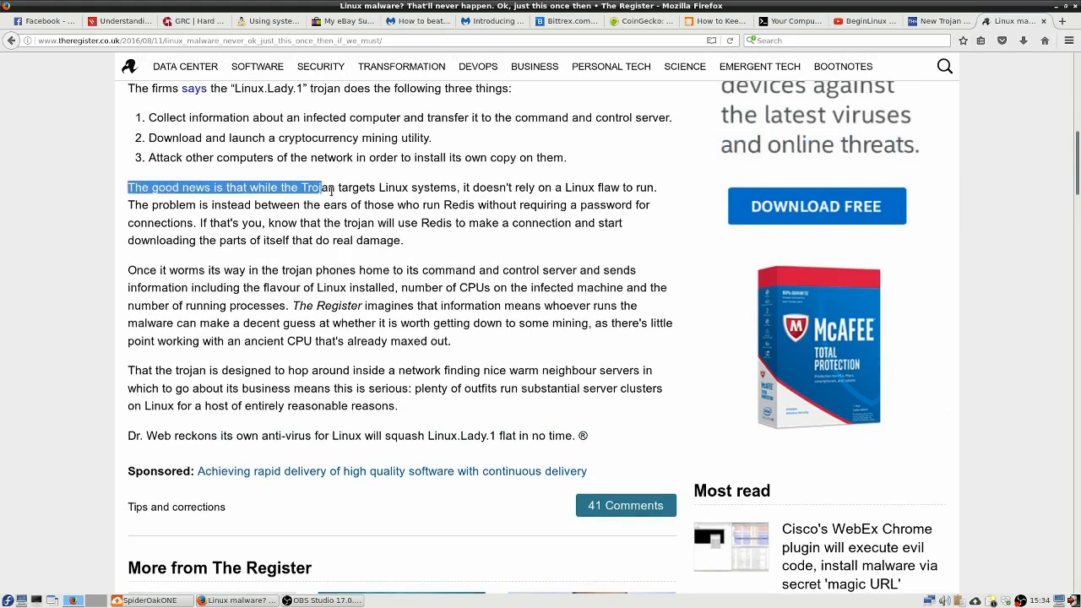
pyautogui.moveTo(321, 187); pyautogui.dragTo(416, 241)
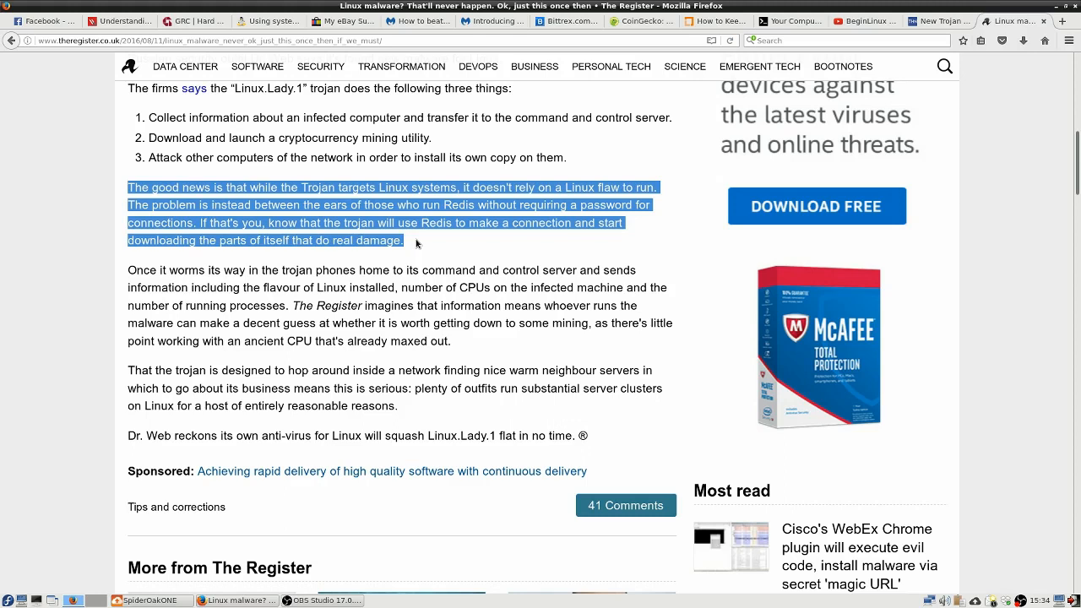
pyautogui.moveTo(439, 243)
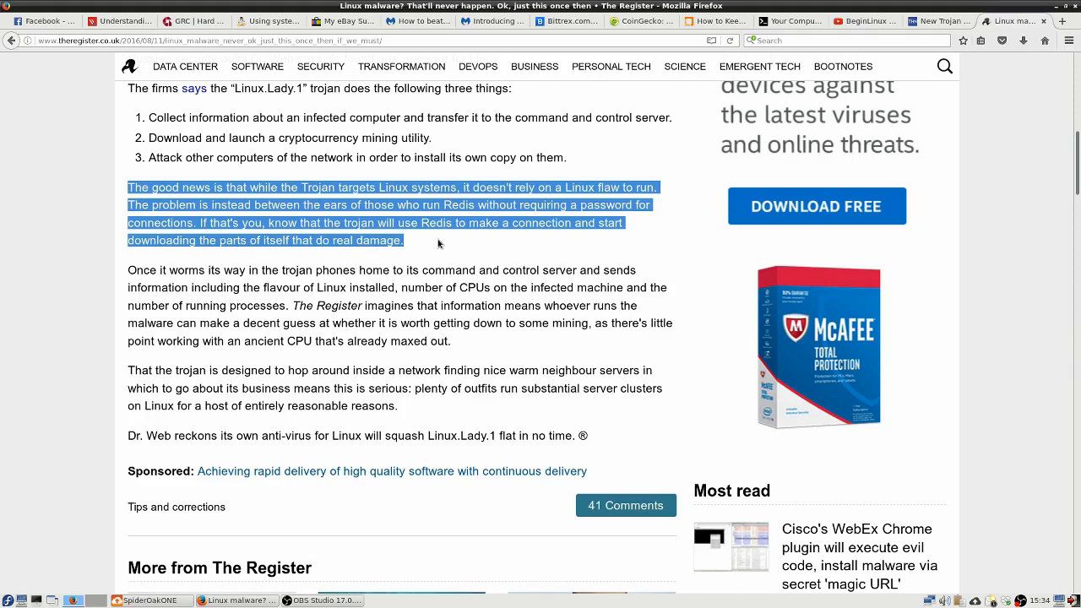
pyautogui.click(439, 242)
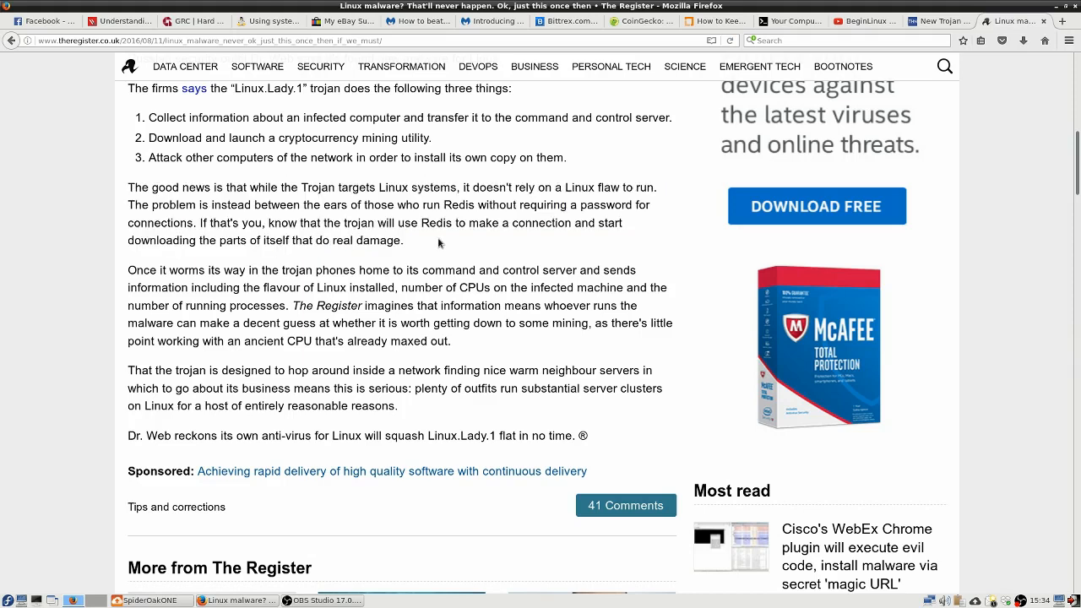
pyautogui.moveTo(456, 264)
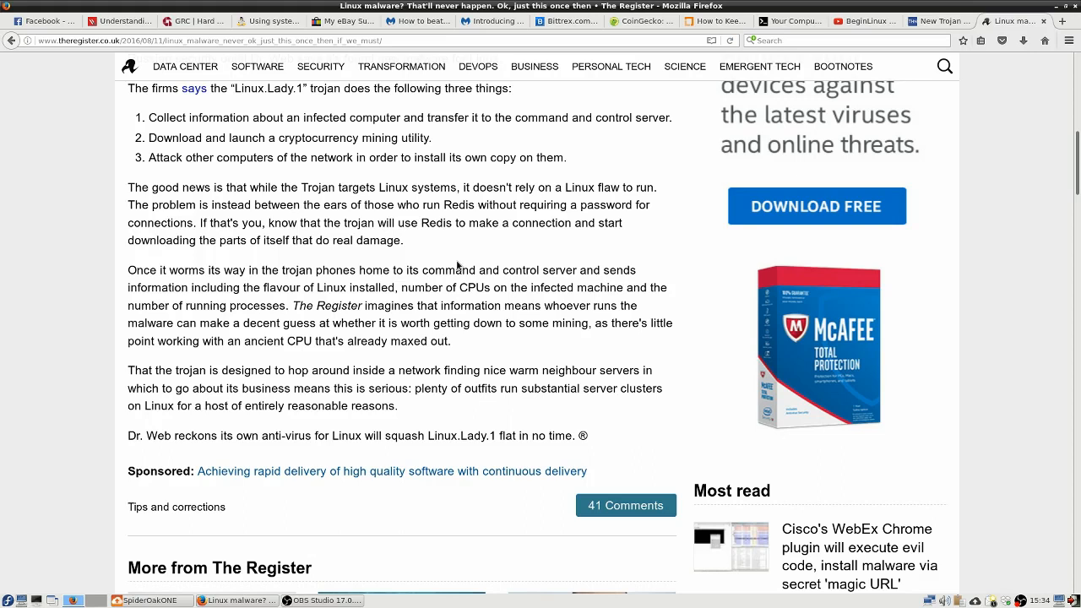